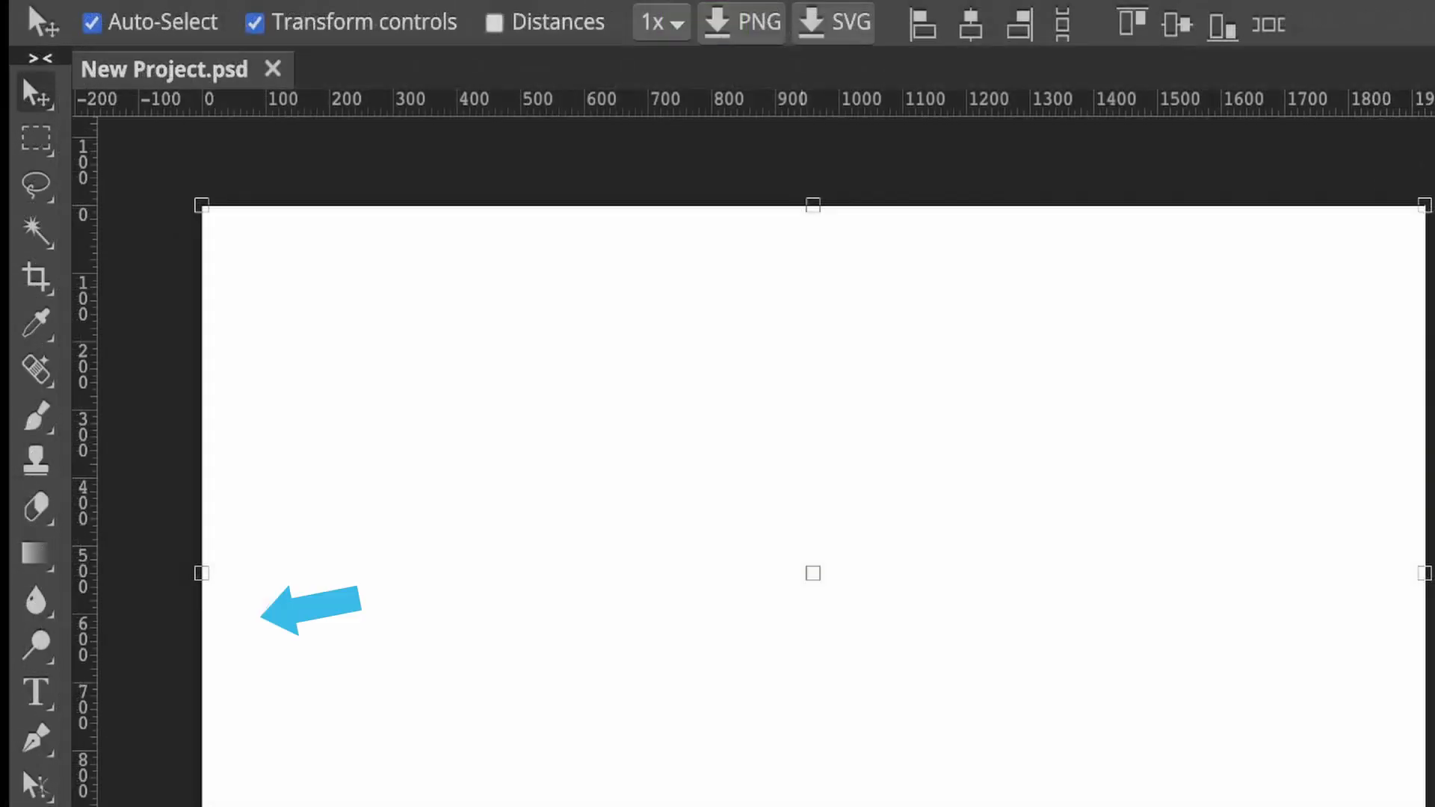
# - Set the Type tool to the Doppio One font at 65 px
pyautogui.click(18, 607)
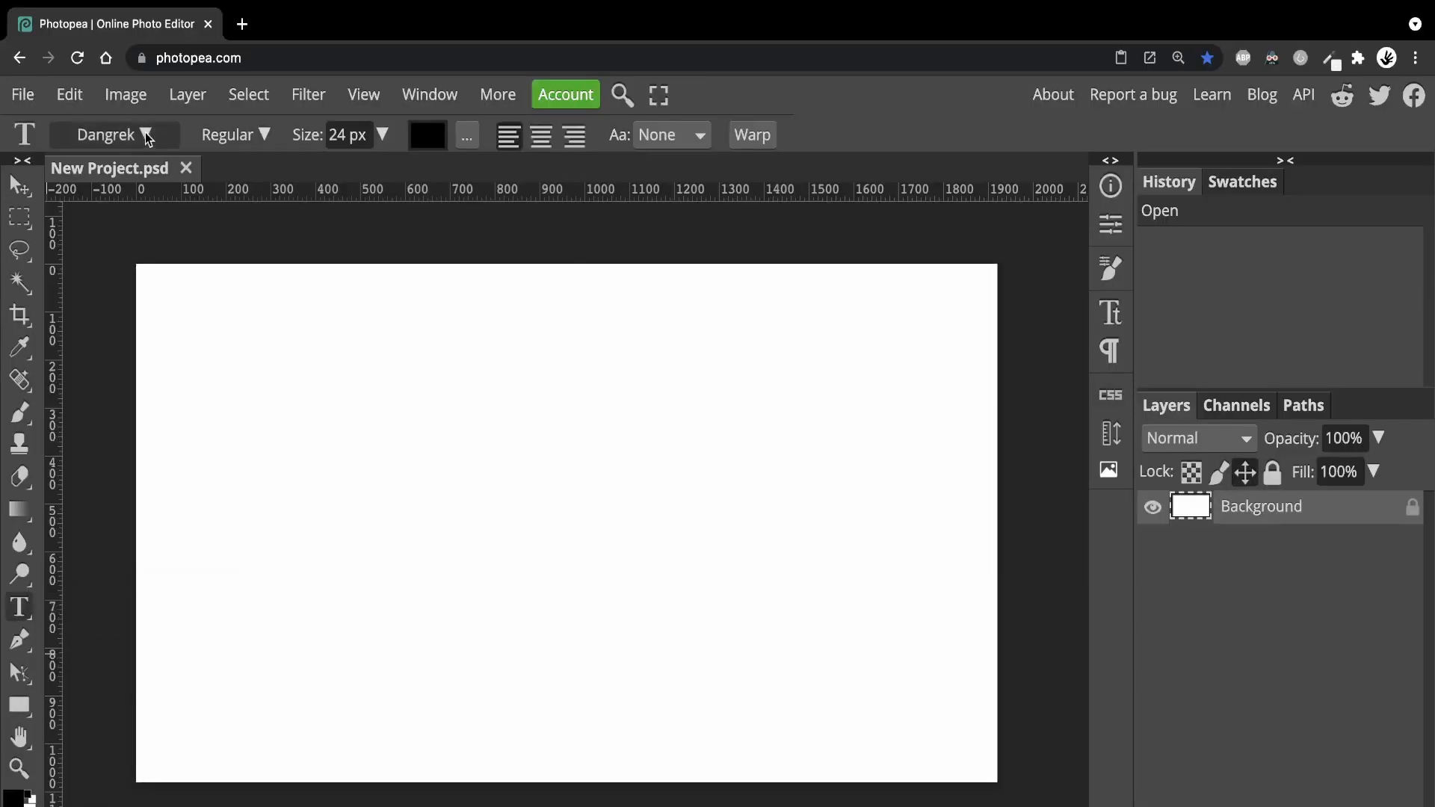
pyautogui.click(113, 134)
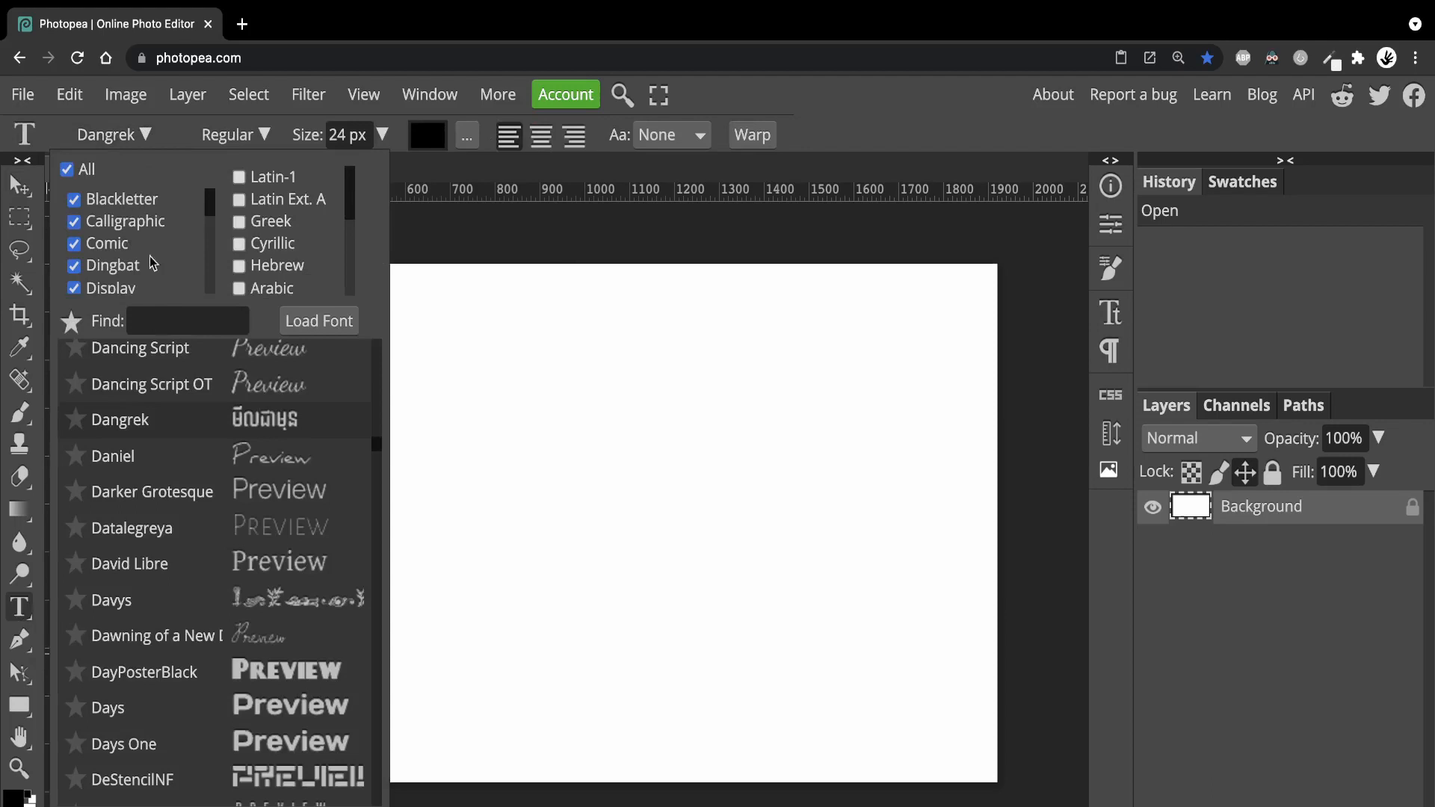
pyautogui.scroll(-3)
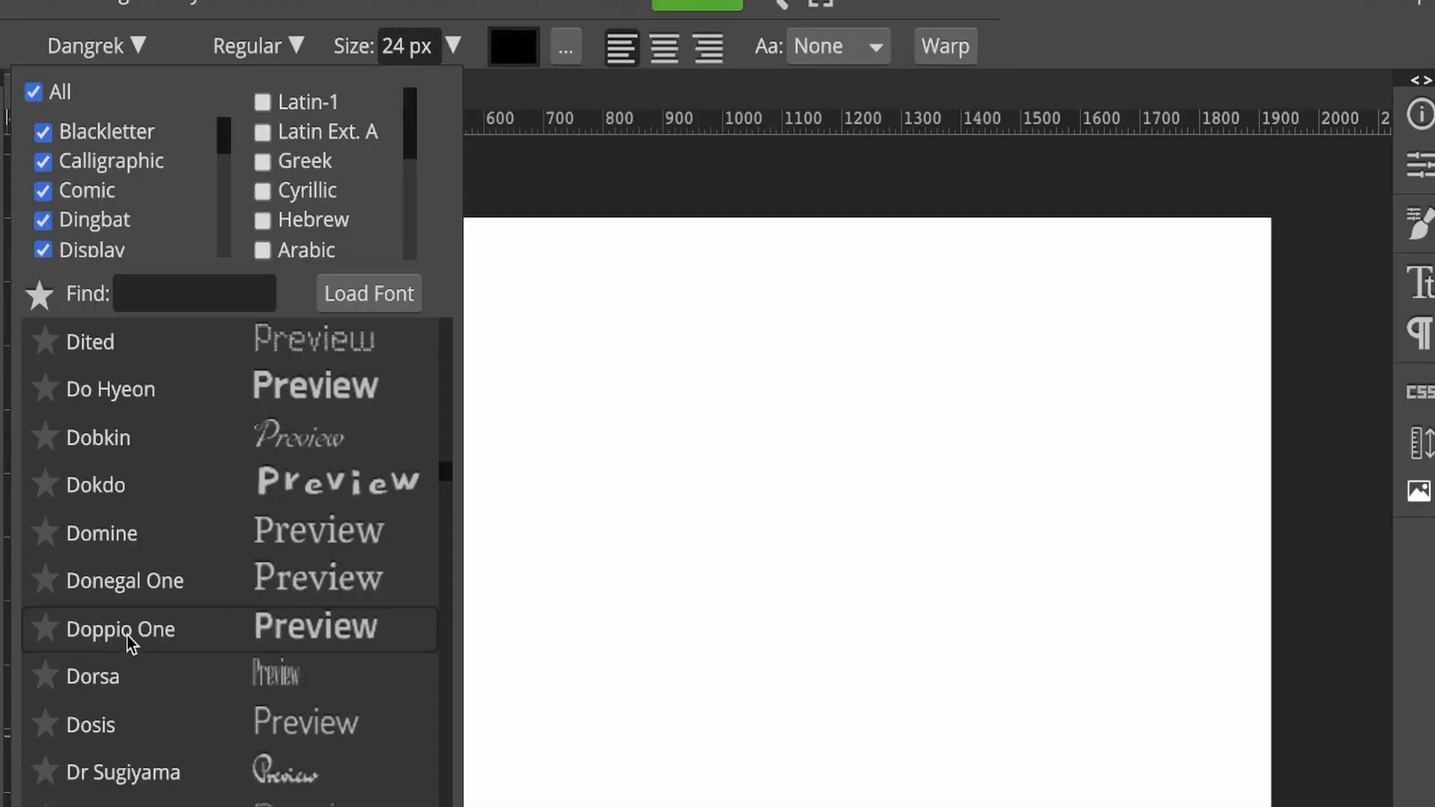
pyautogui.click(121, 629)
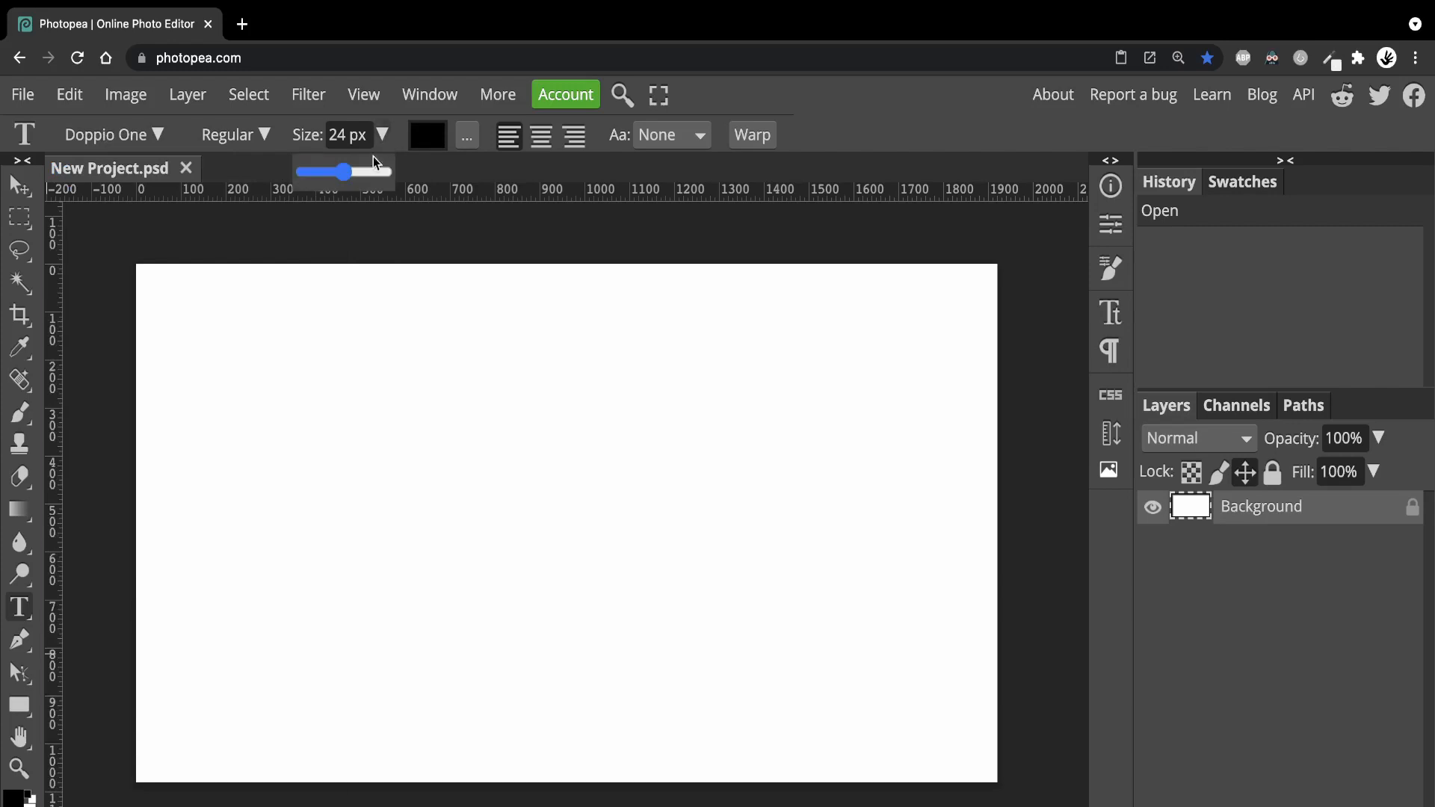
pyautogui.moveTo(346, 172); pyautogui.dragTo(370, 172)
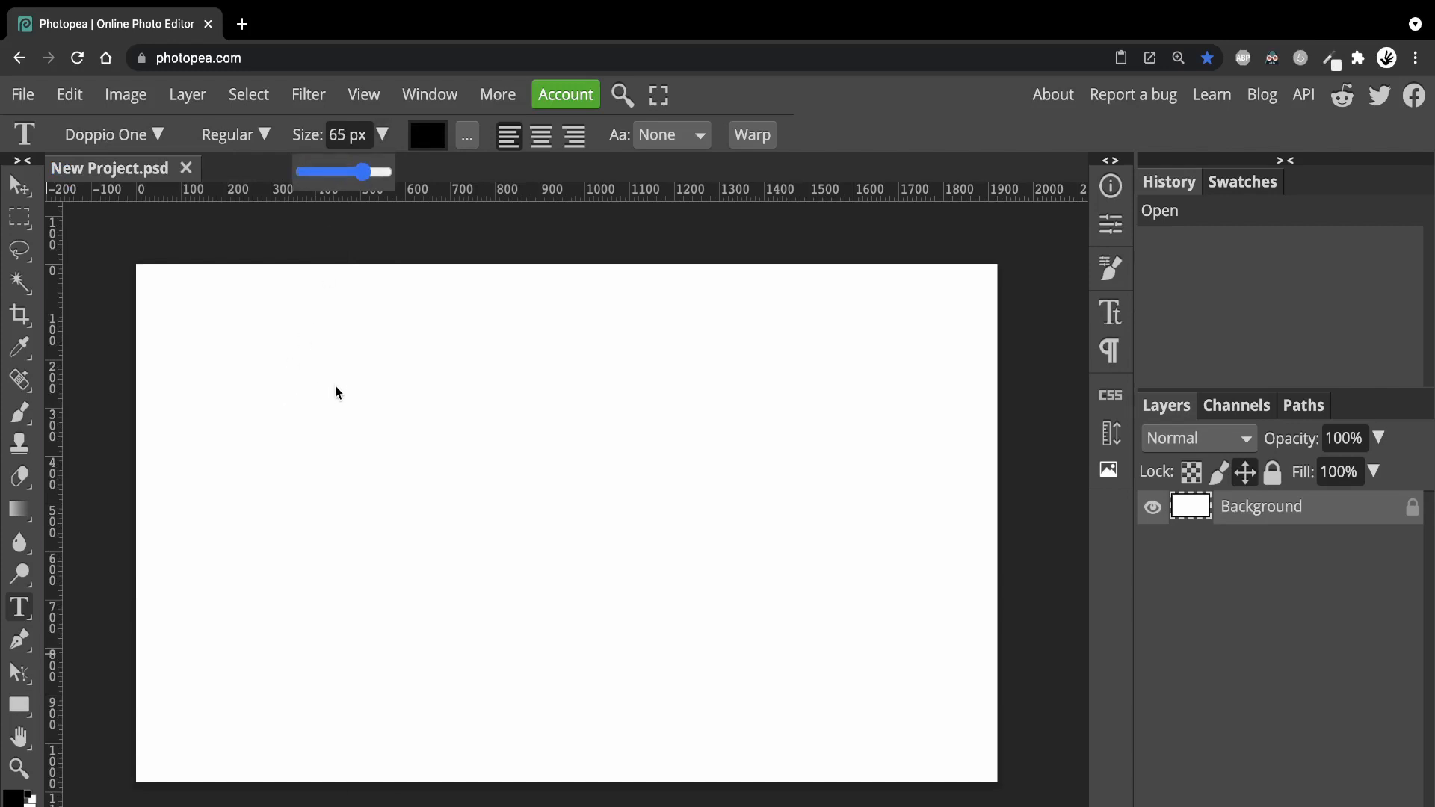
# - Type 'REFLECTION' on the canvas and scale it up to about 164 px
pyautogui.click(337, 378)
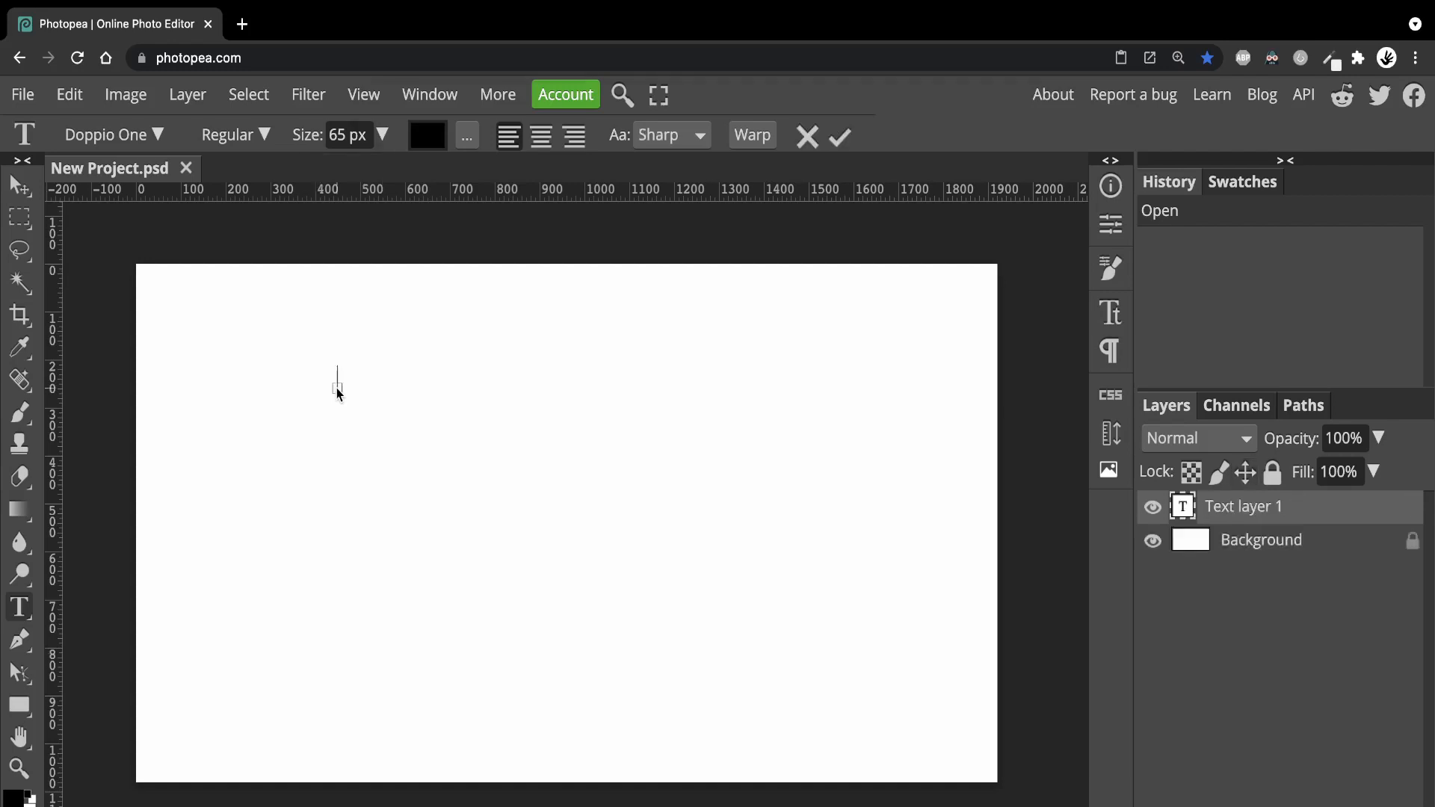
pyautogui.write('R')
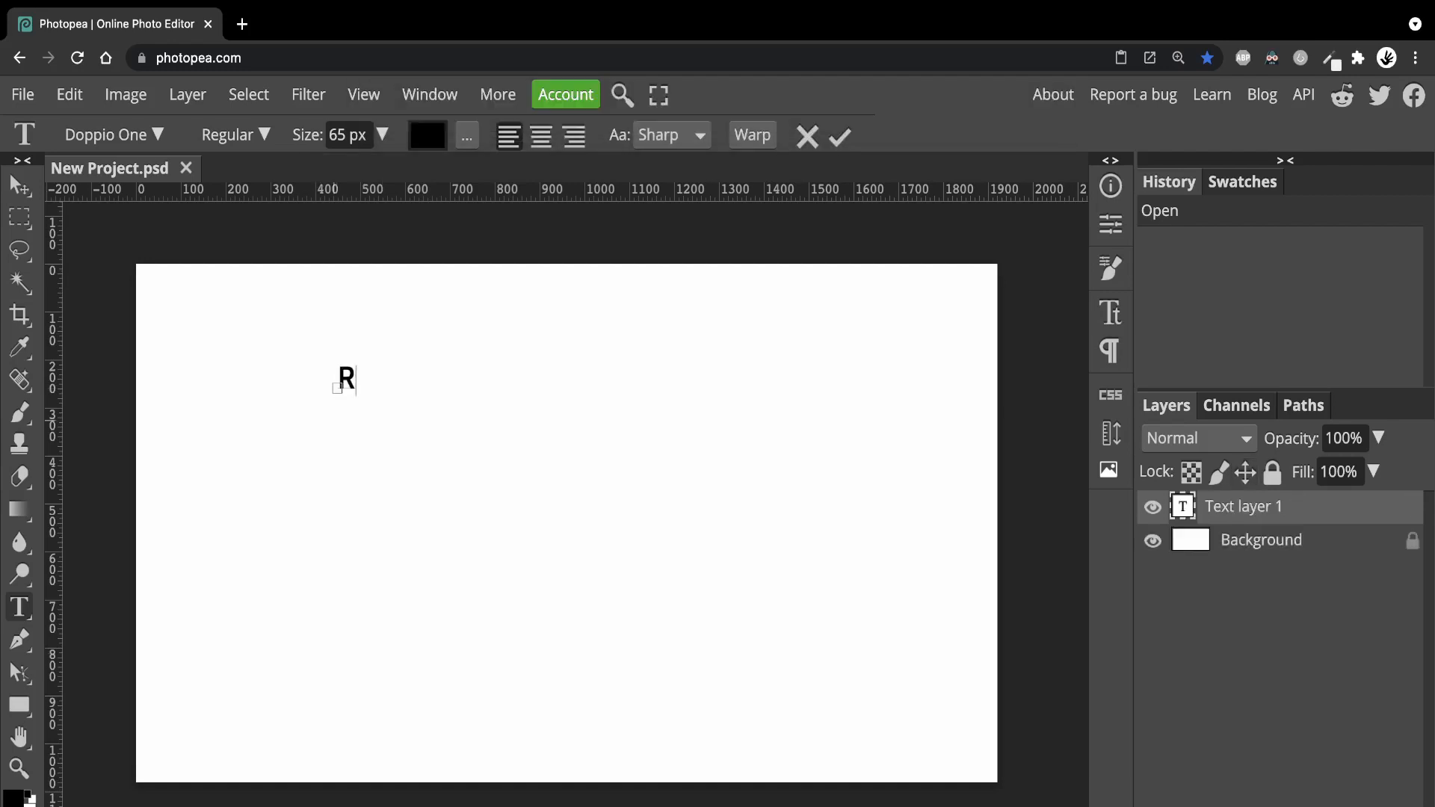
pyautogui.write('EFLECTIO')
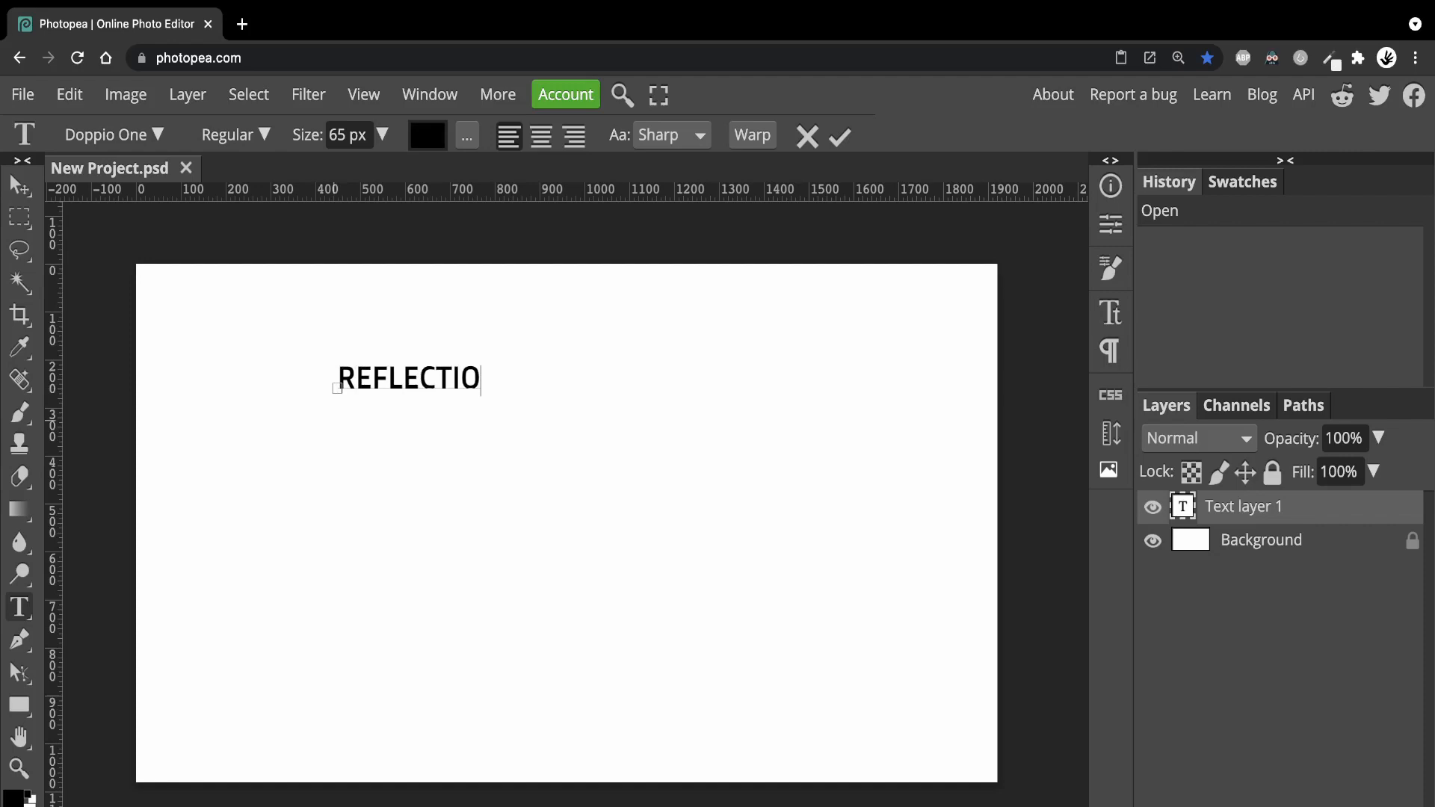
pyautogui.write('N')
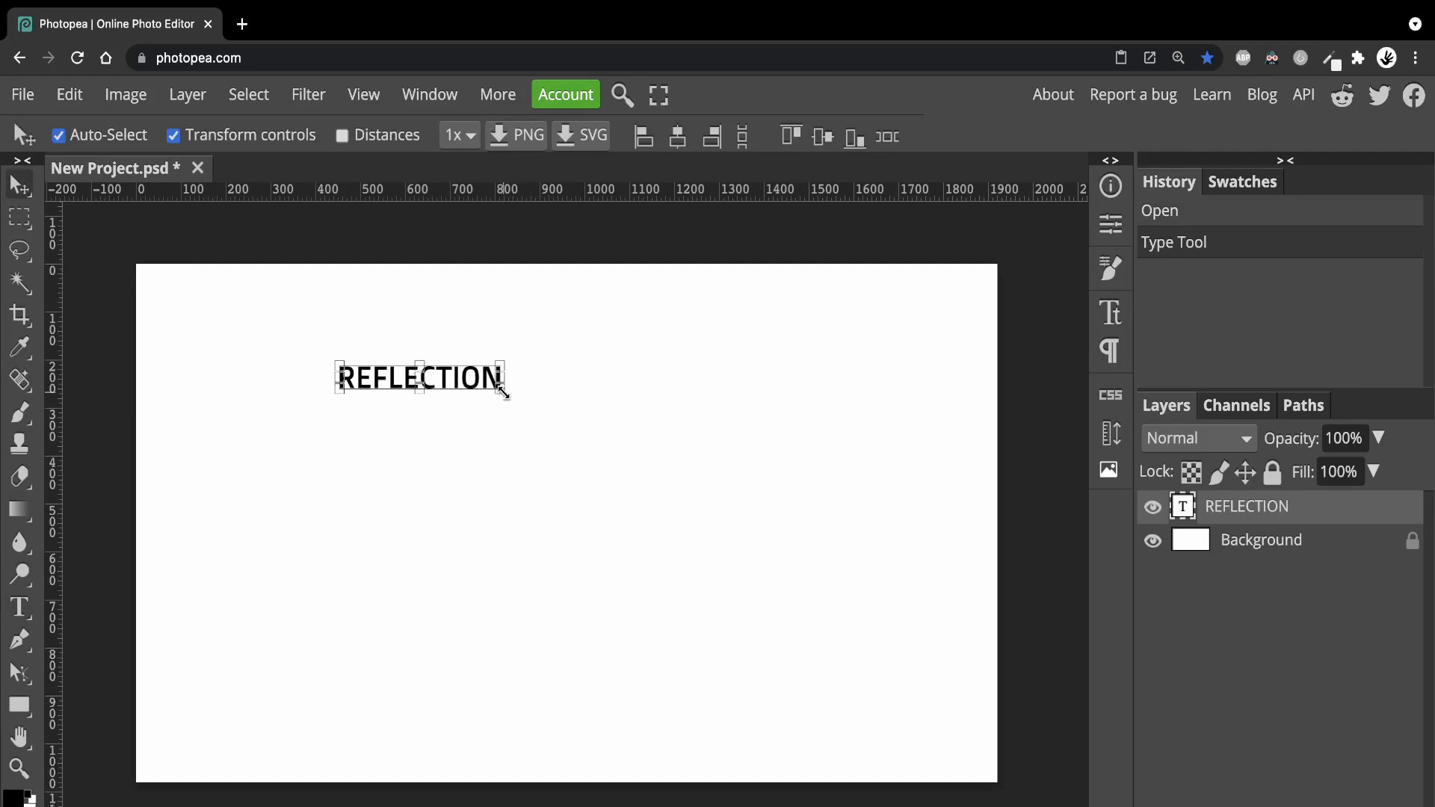
pyautogui.moveTo(506, 400); pyautogui.dragTo(723, 421)
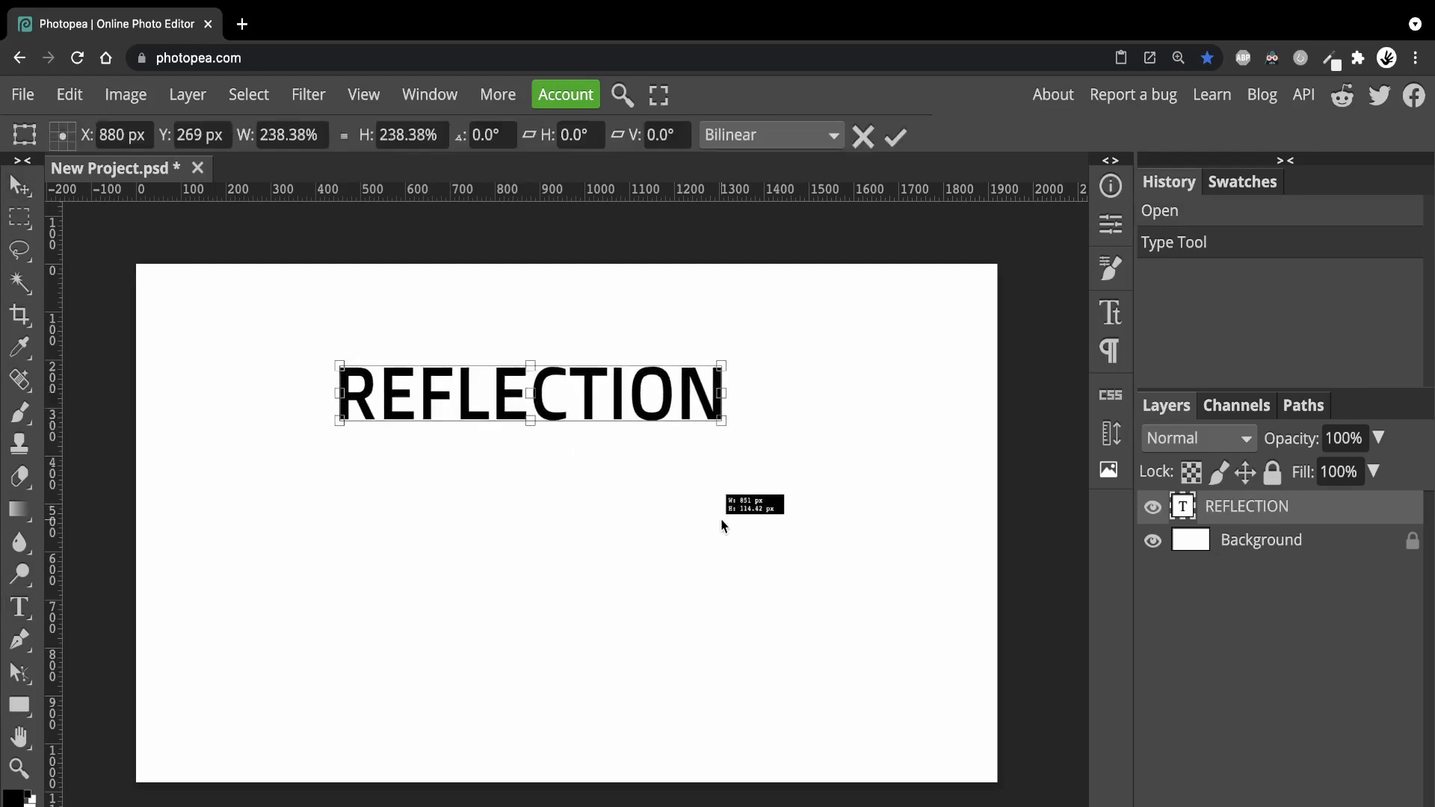
pyautogui.click(19, 606)
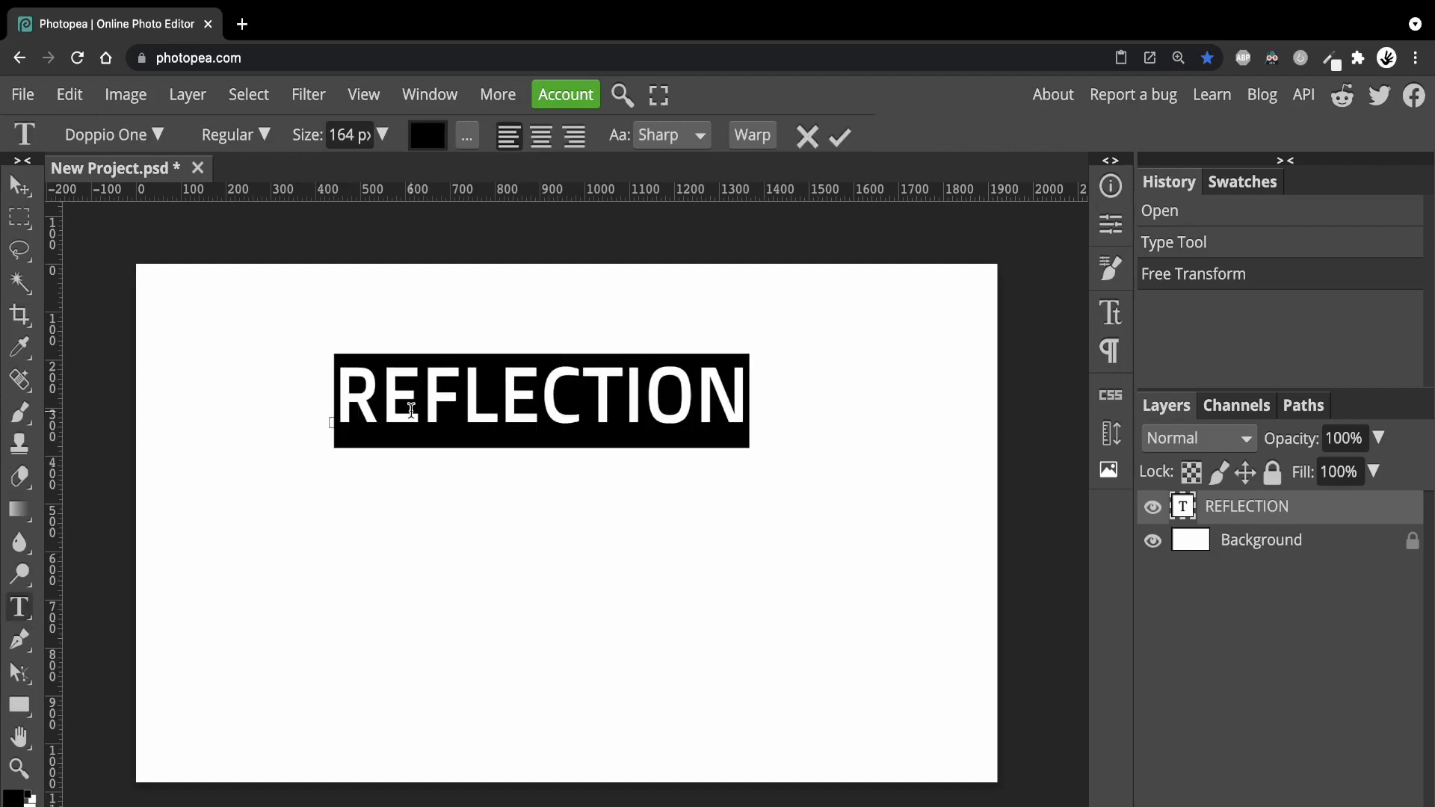
# - Set the REFLECTION text colour to blue and commit the text layer
pyautogui.click(426, 135)
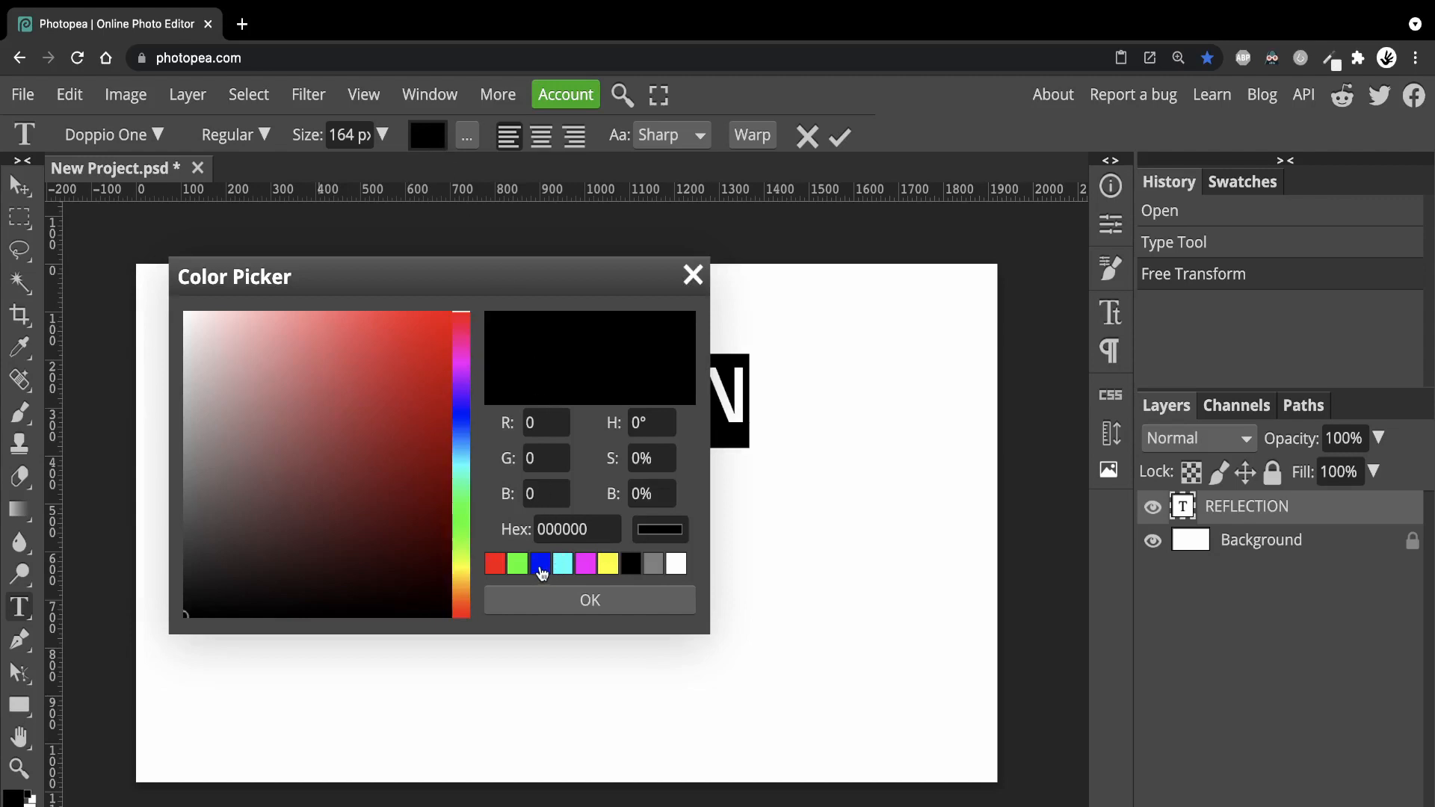
pyautogui.click(540, 563)
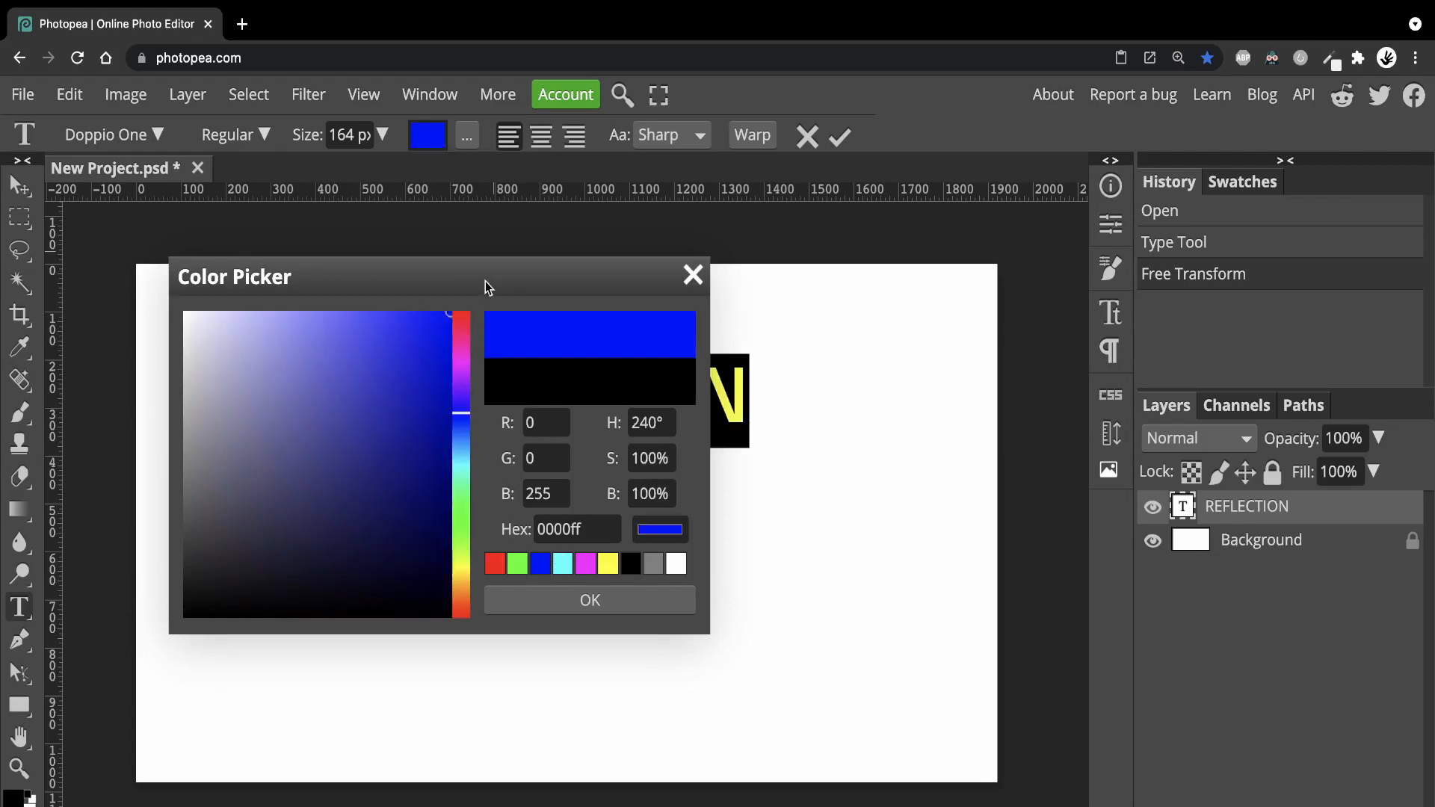
pyautogui.click(590, 600)
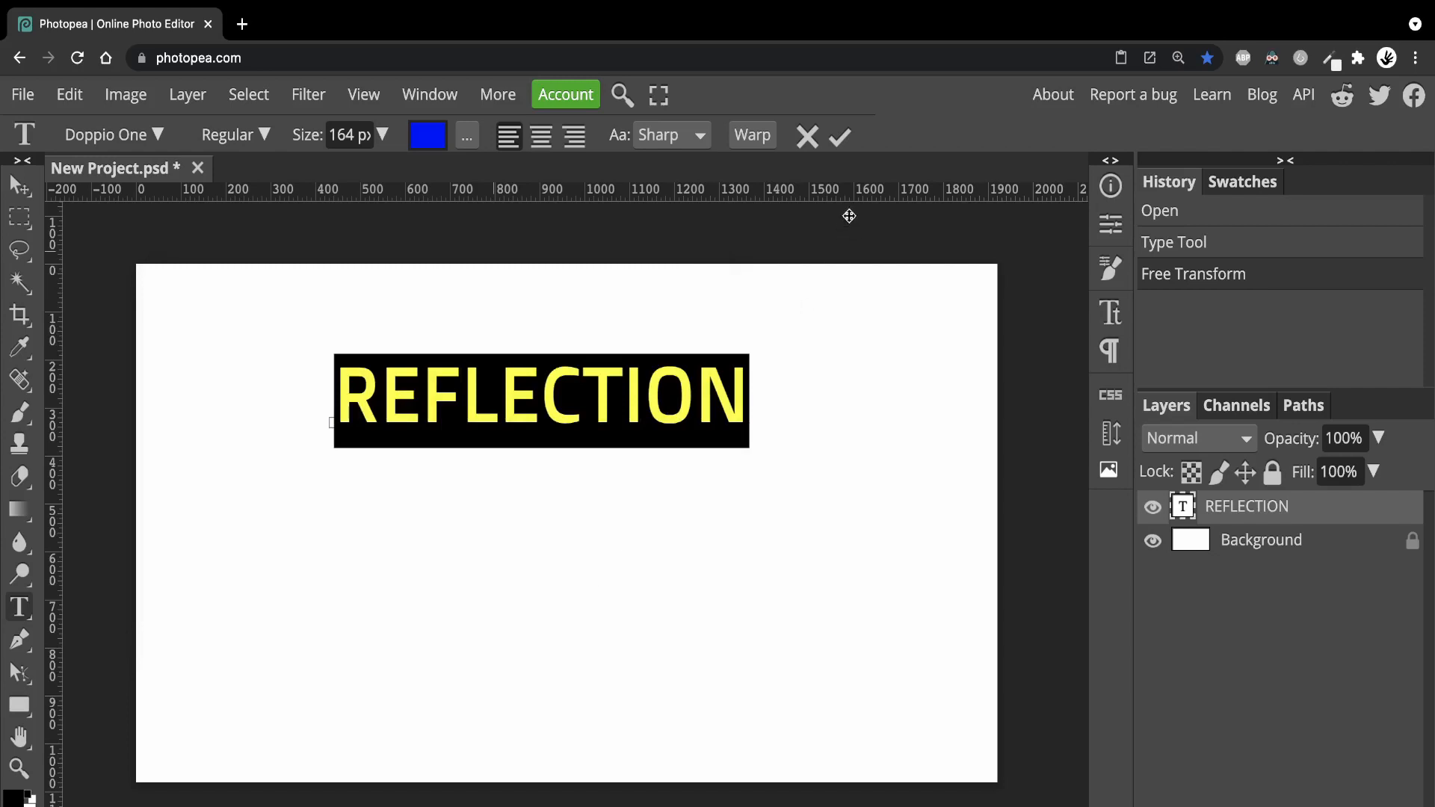
pyautogui.moveTo(881, 152)
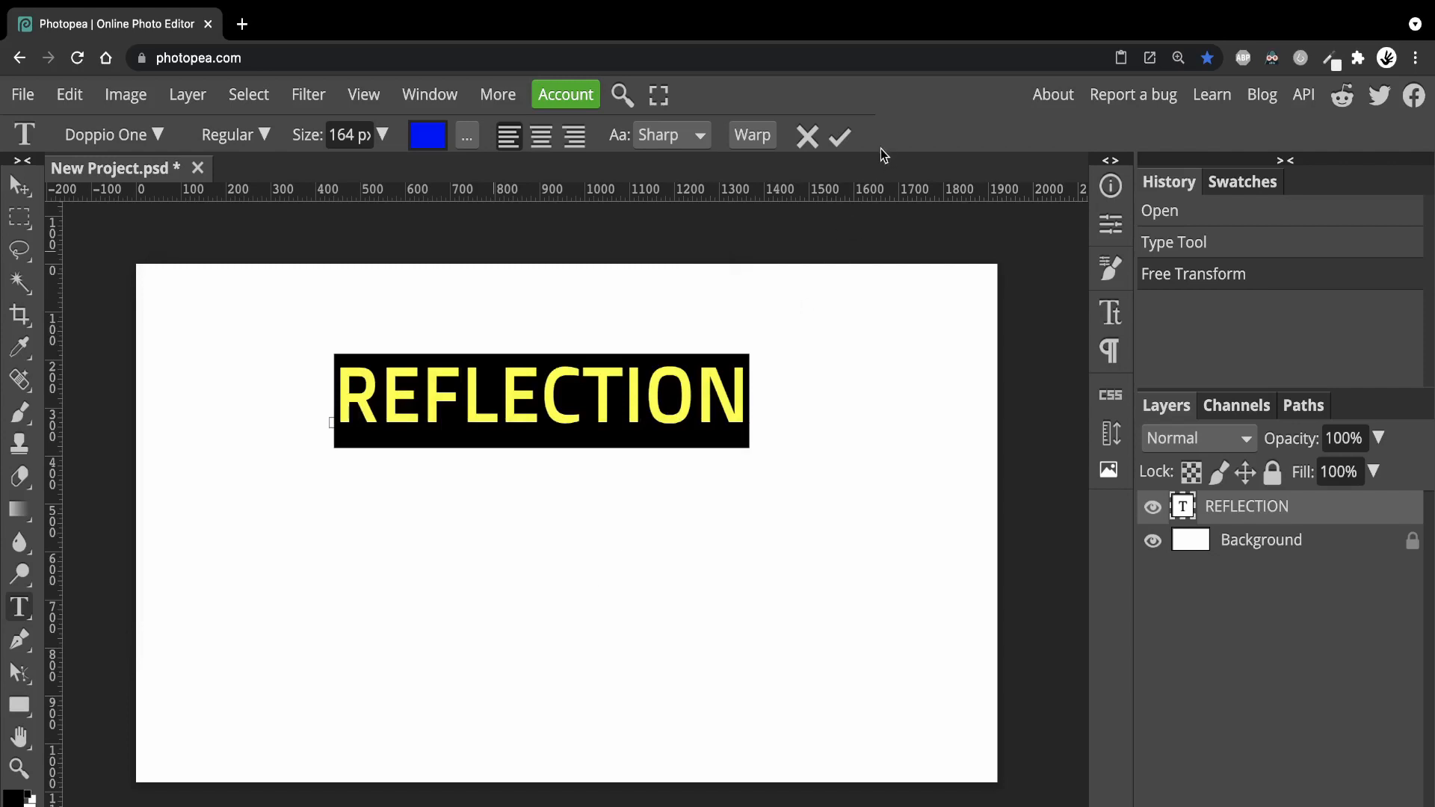
pyautogui.click(837, 137)
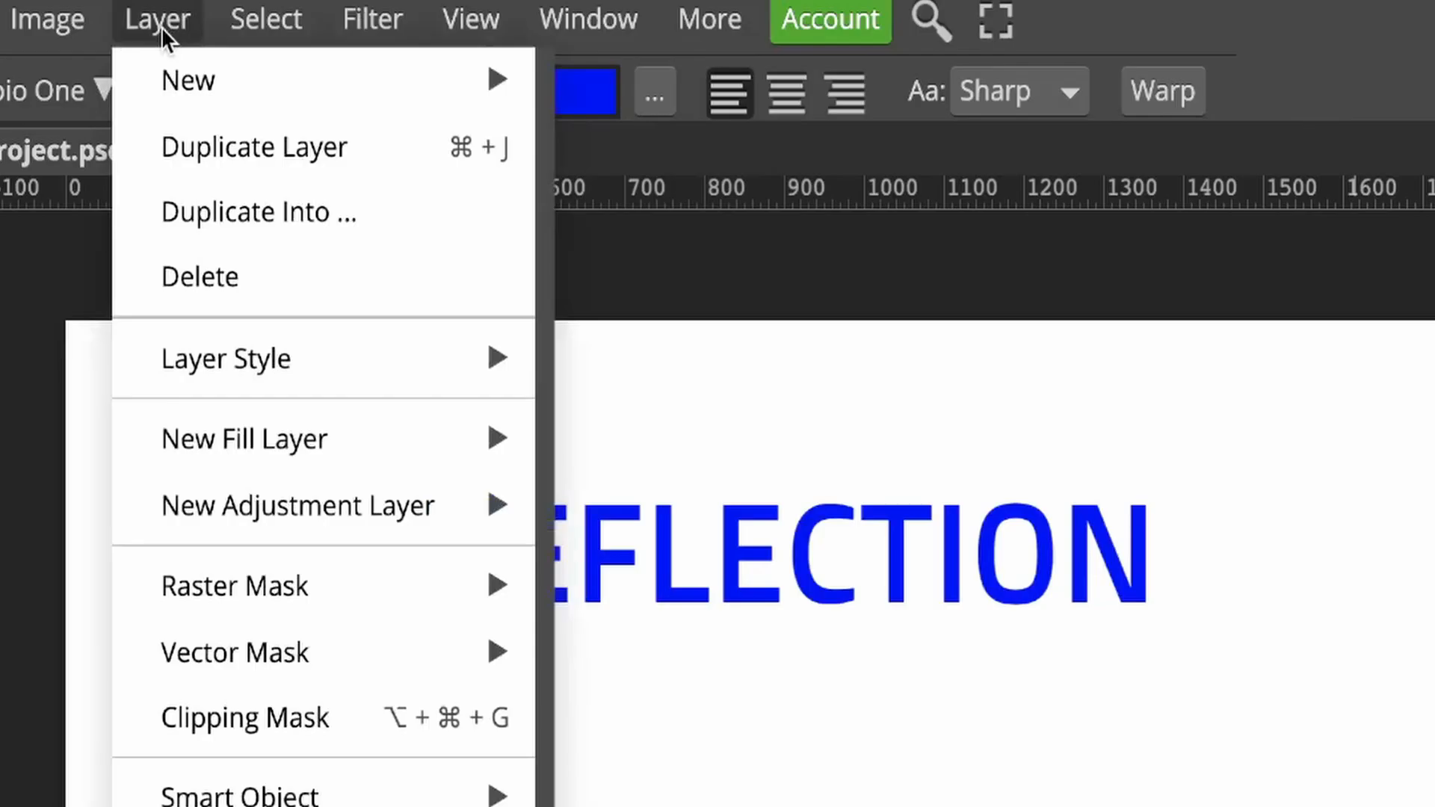
pyautogui.moveTo(256, 212)
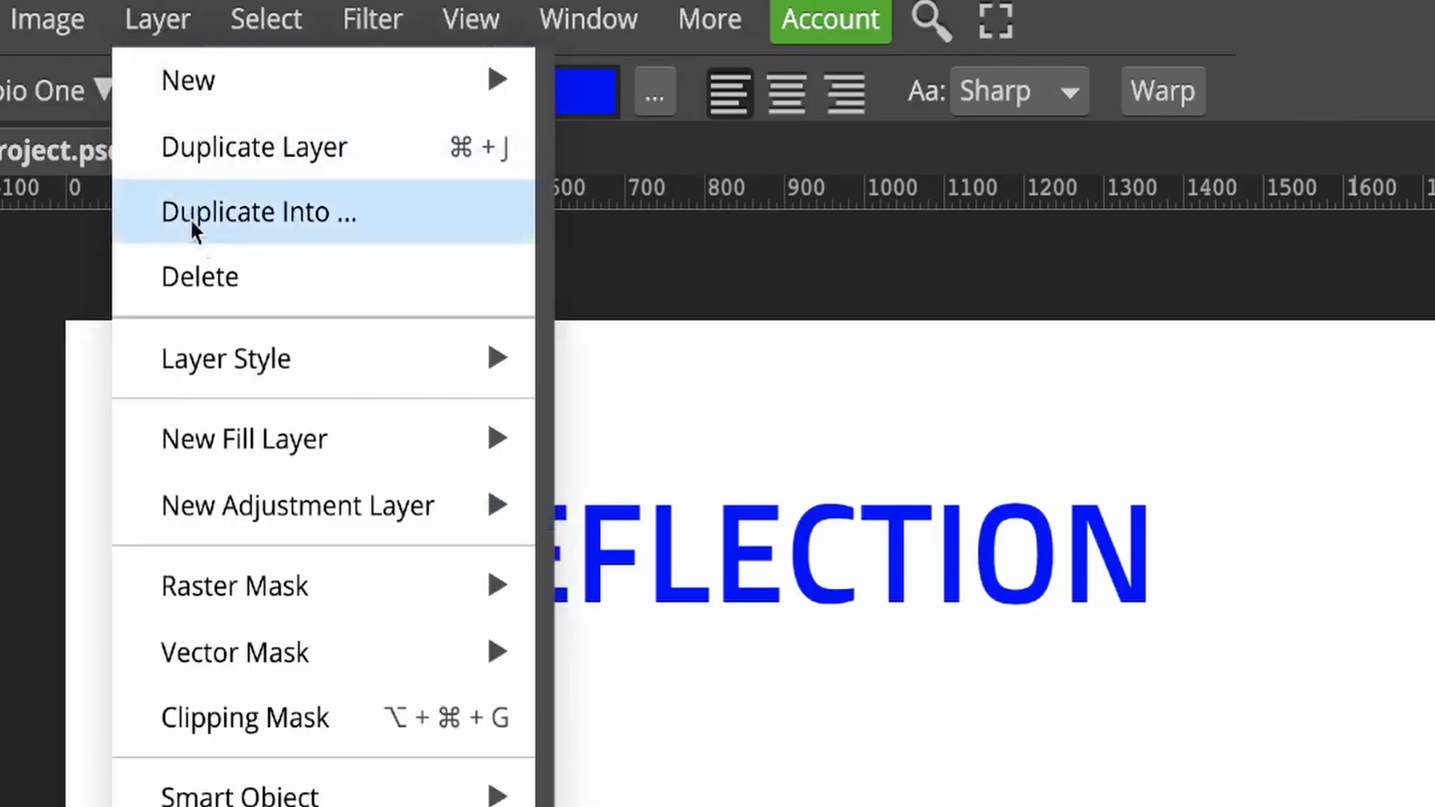
pyautogui.moveTo(245, 439)
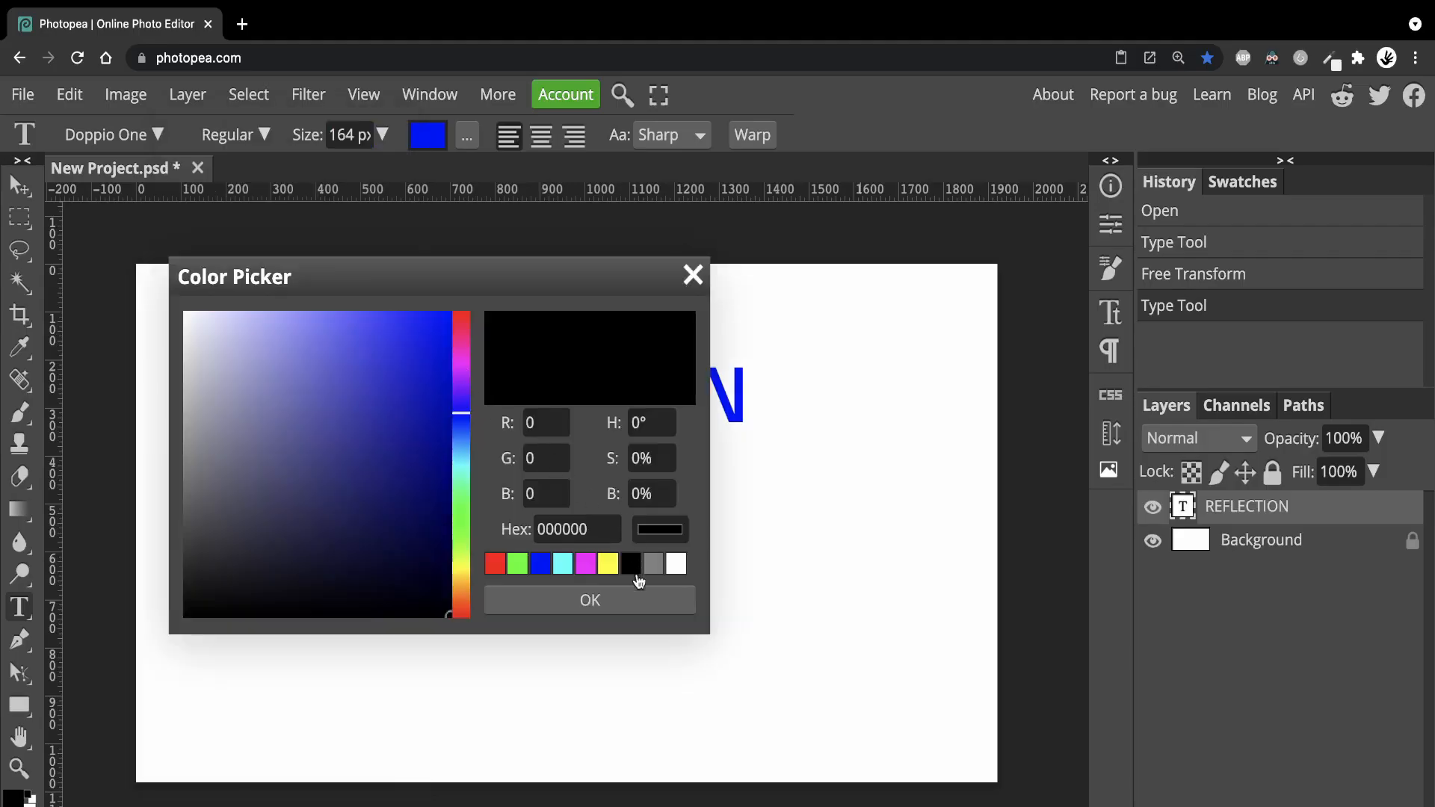
# - Add a black fill layer and move the REFLECTION text toward the canvas centre
pyautogui.click(590, 600)
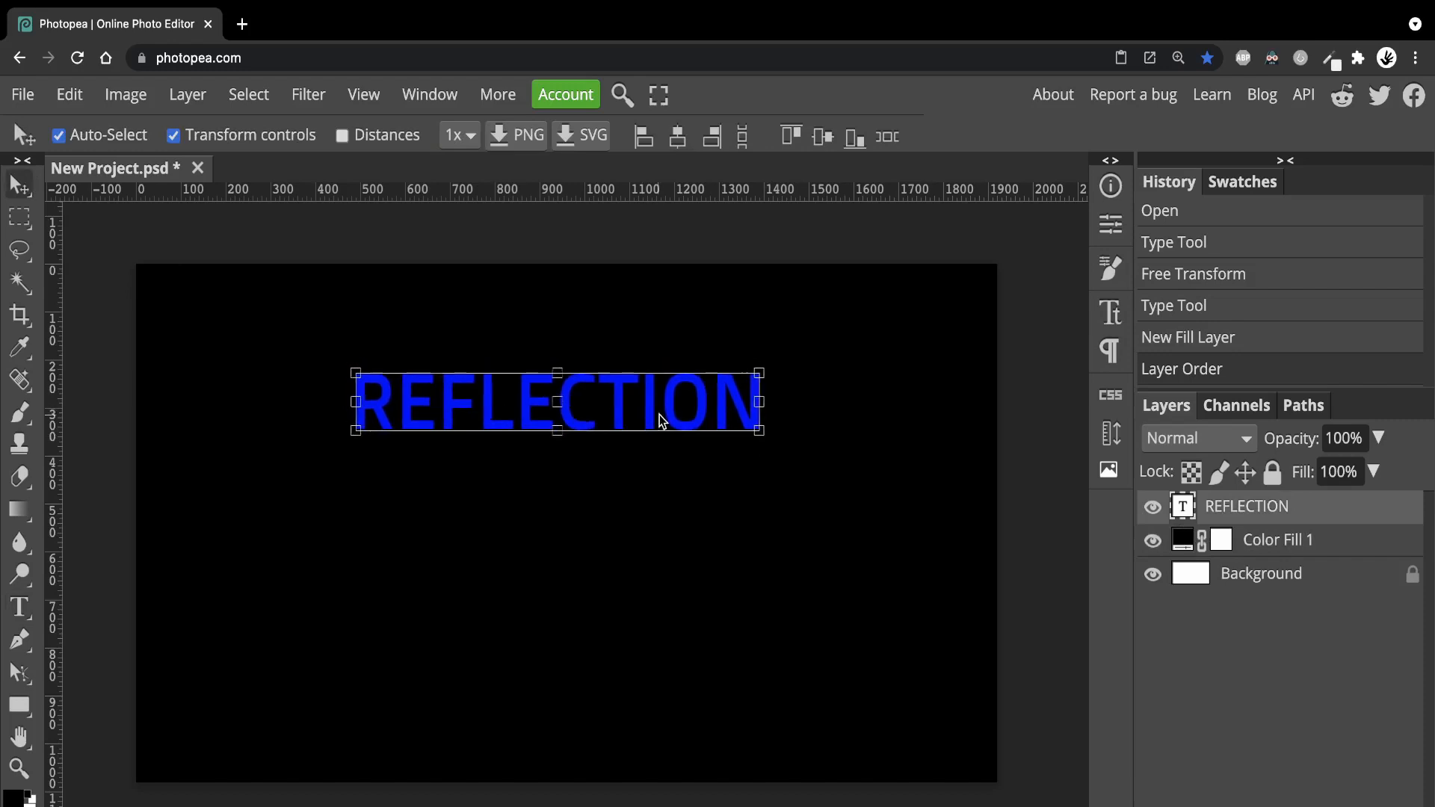
pyautogui.moveTo(660, 403); pyautogui.dragTo(677, 435)
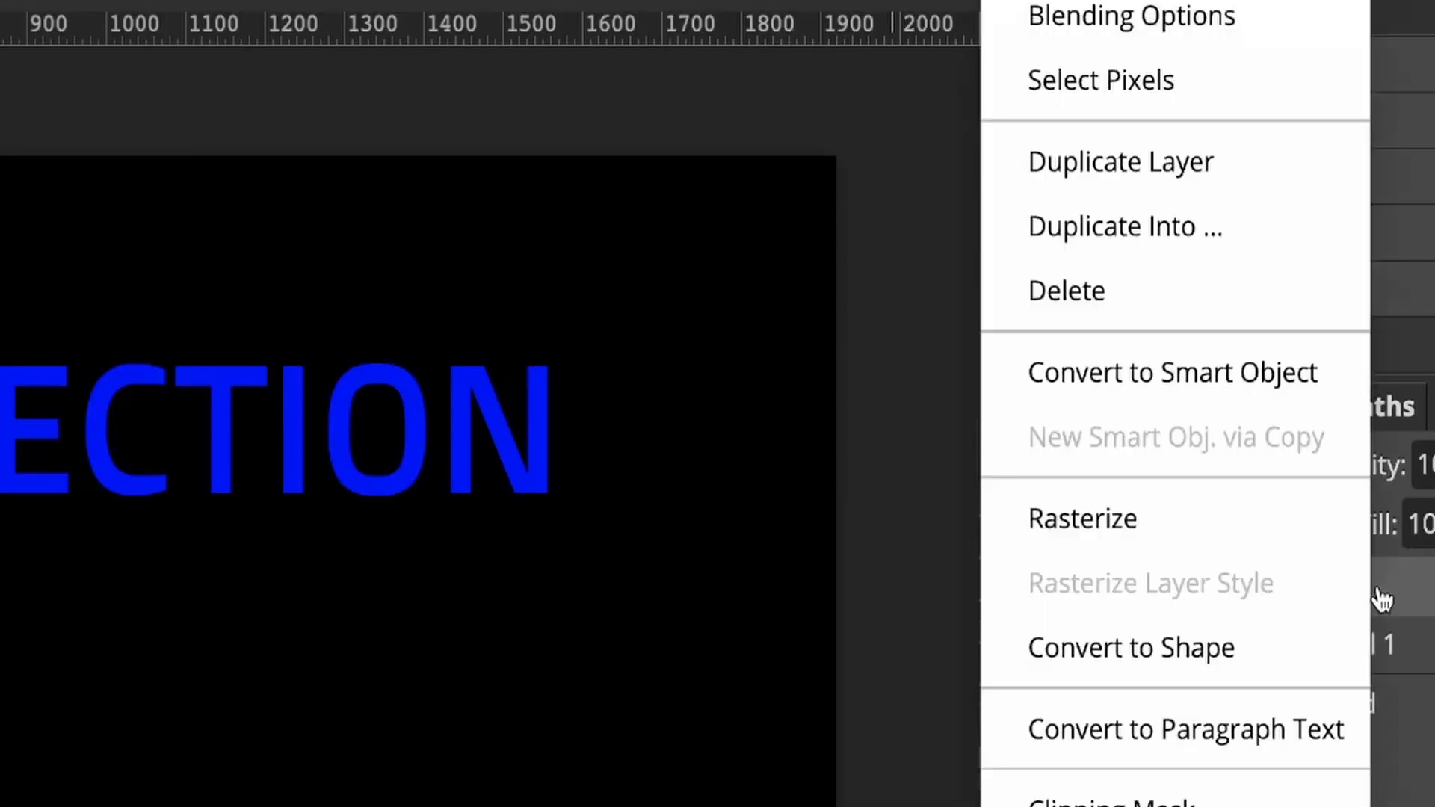
pyautogui.moveTo(1121, 161)
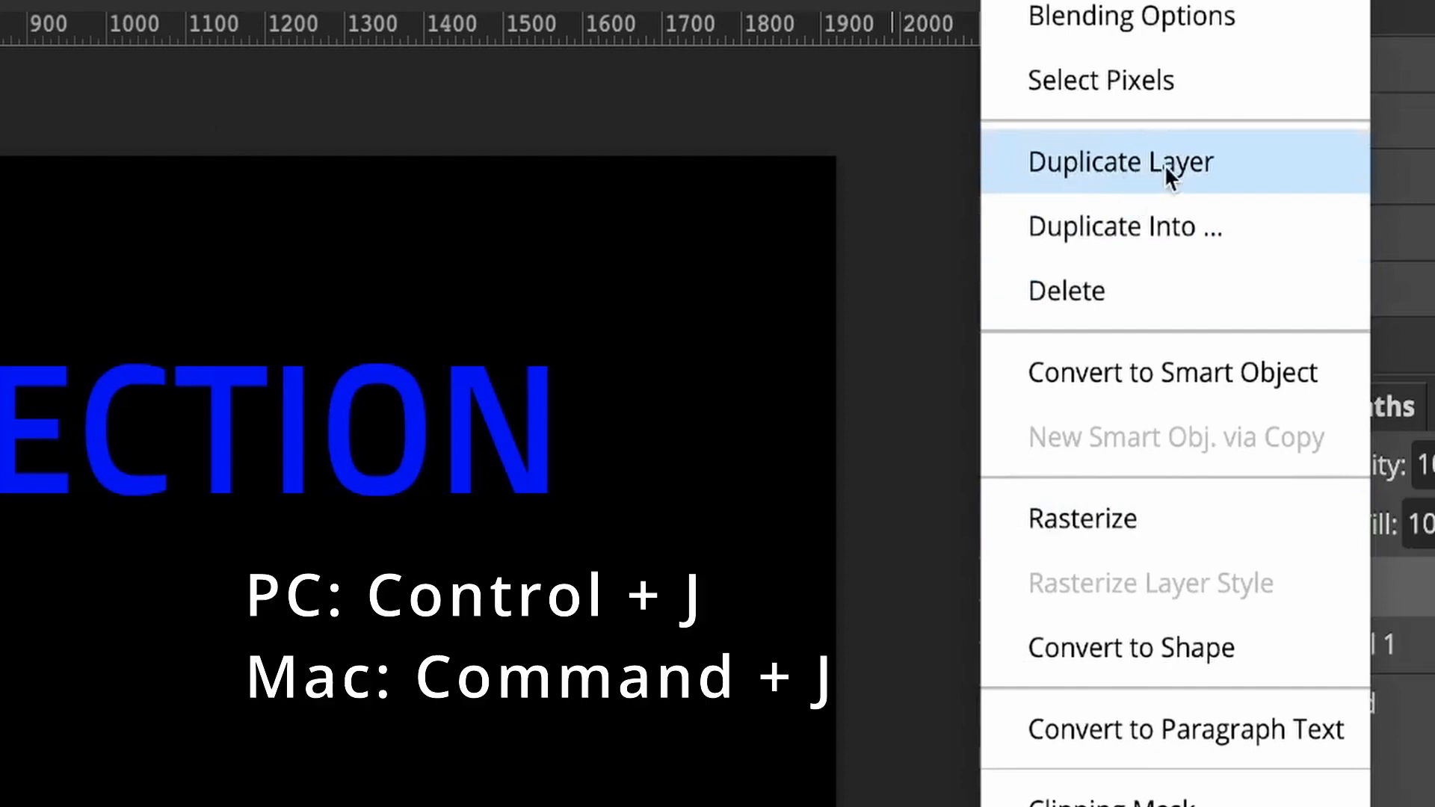
# - Duplicate the REFLECTION text layer into a REFLECTION copy
pyautogui.click(1121, 162)
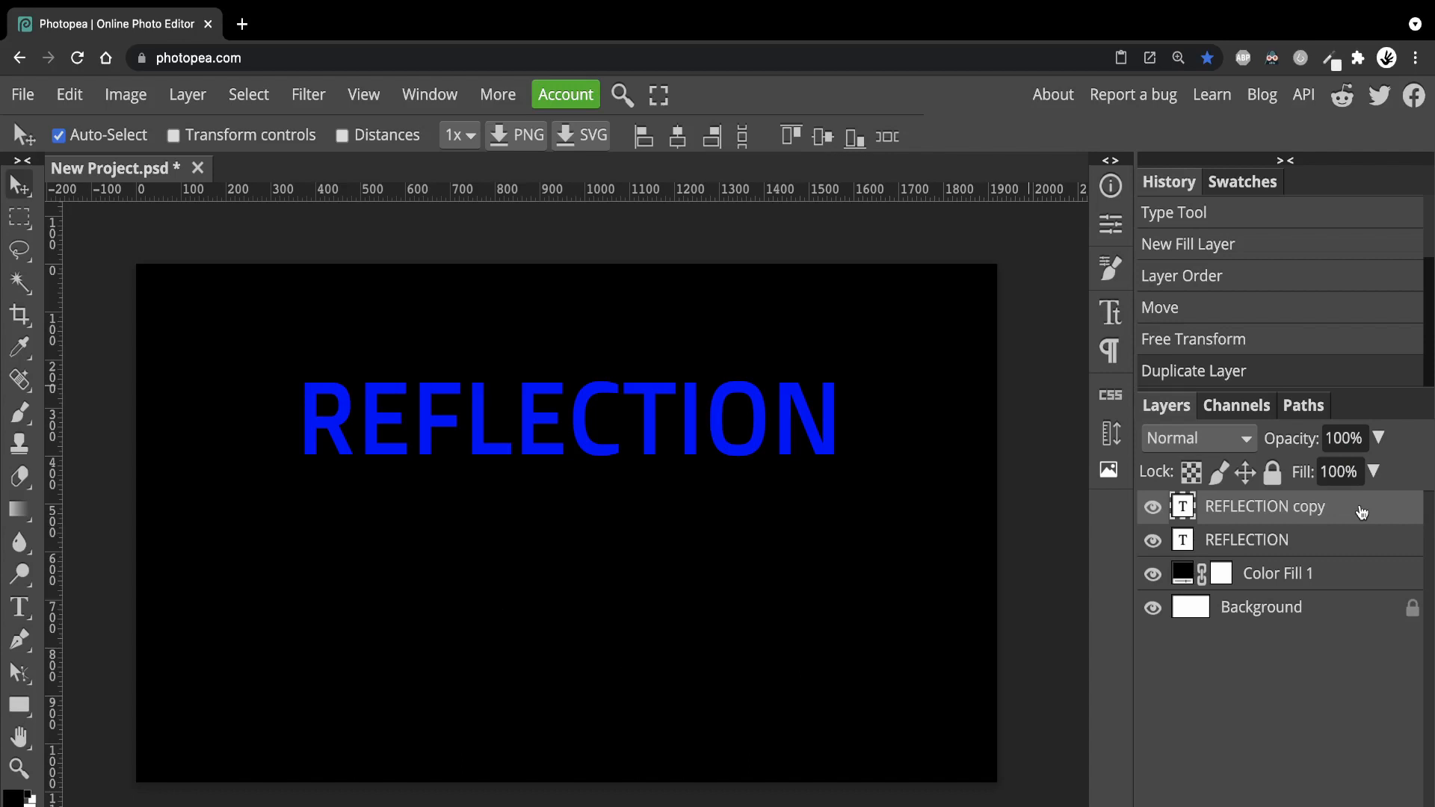
# - Free Transform the copy, flipping it vertically and moving it just below the original
pyautogui.press('ctrl+t')
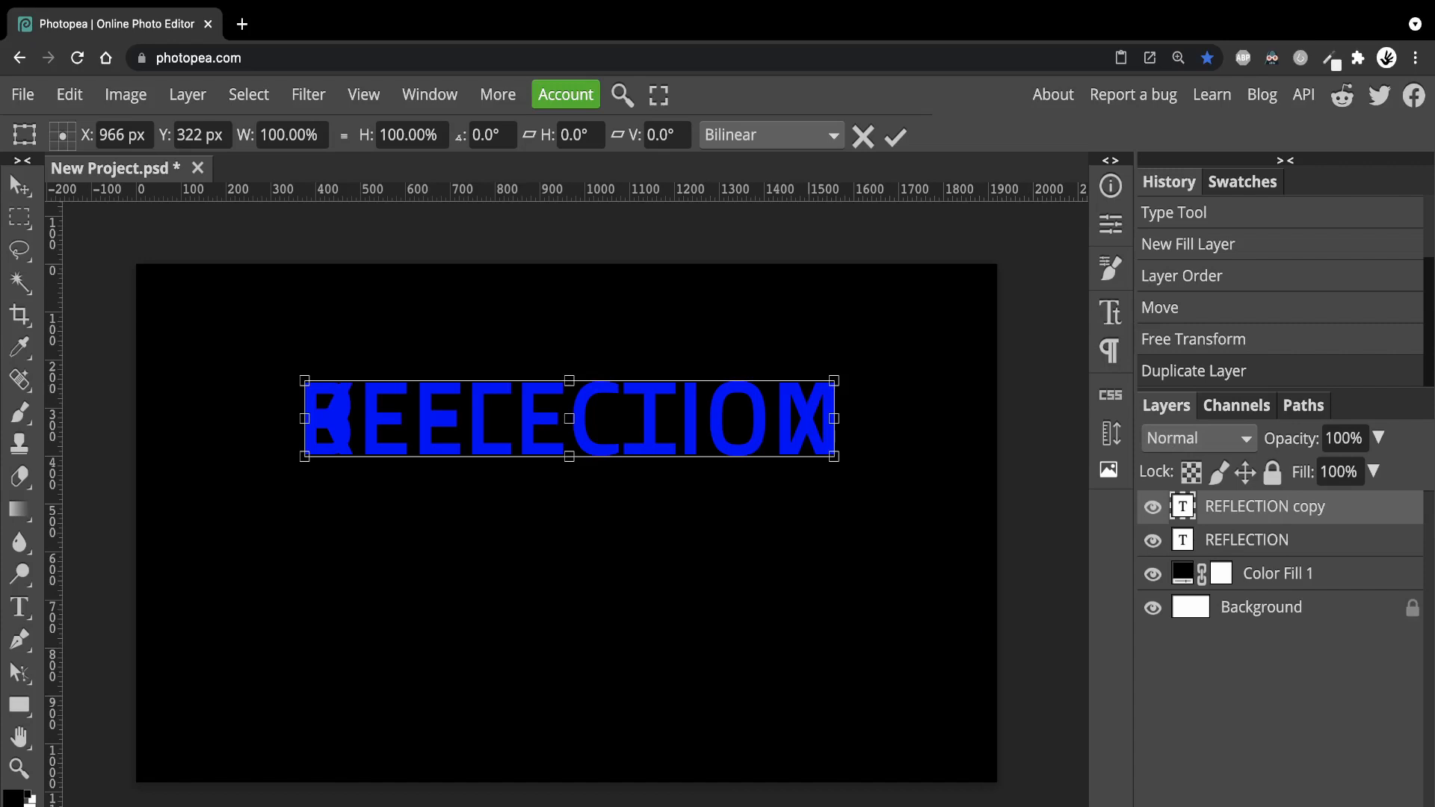
pyautogui.moveTo(661, 613)
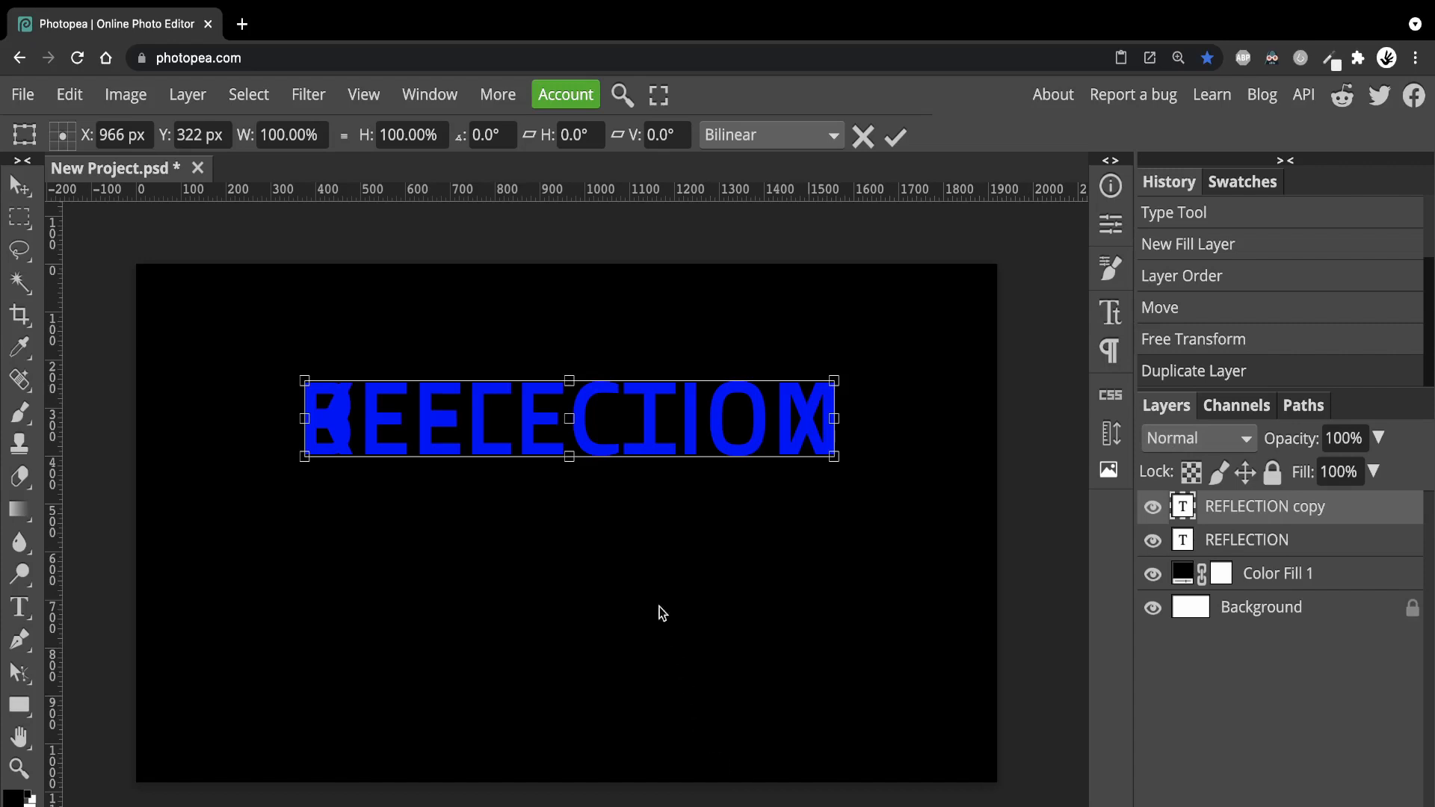
pyautogui.moveTo(574, 437)
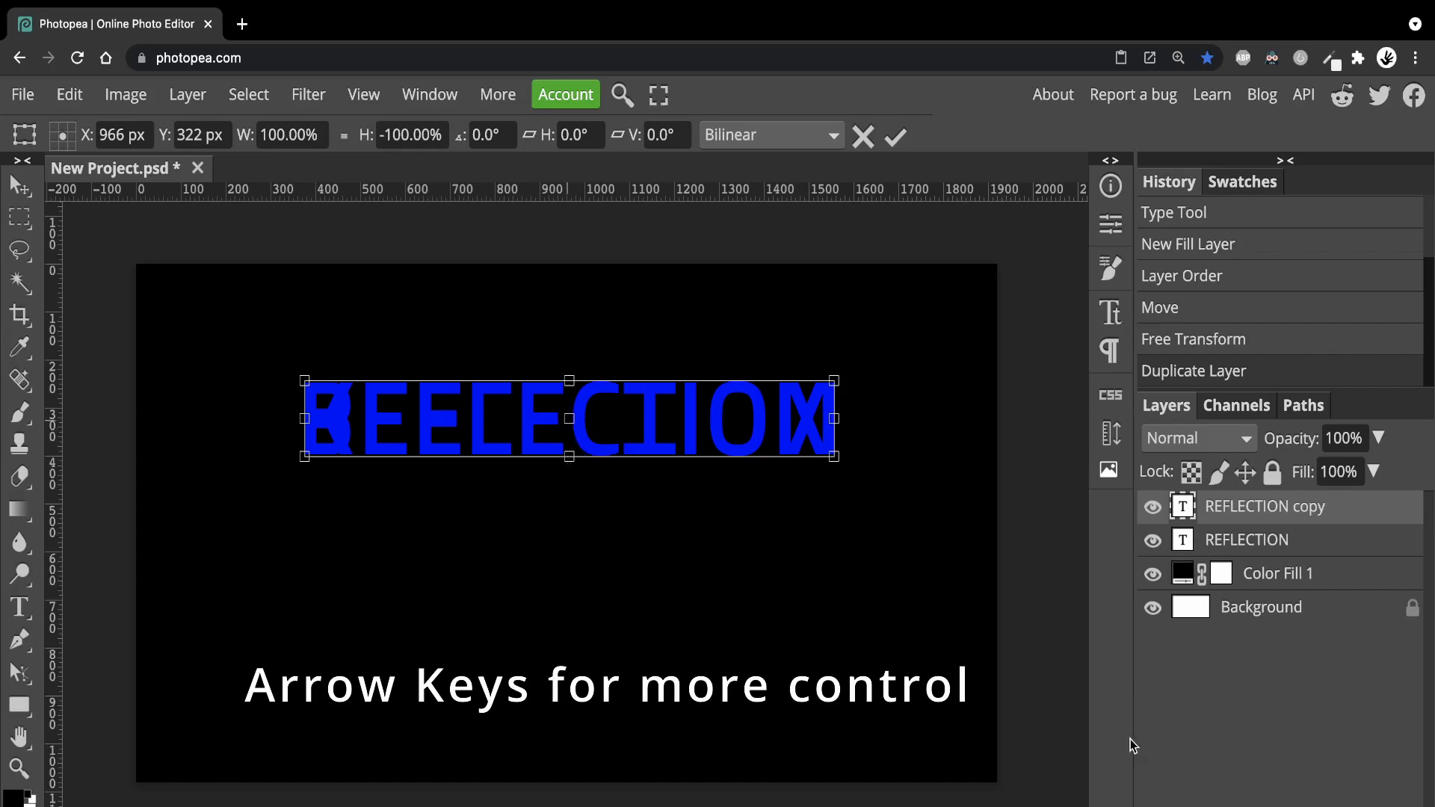
pyautogui.press('Down')
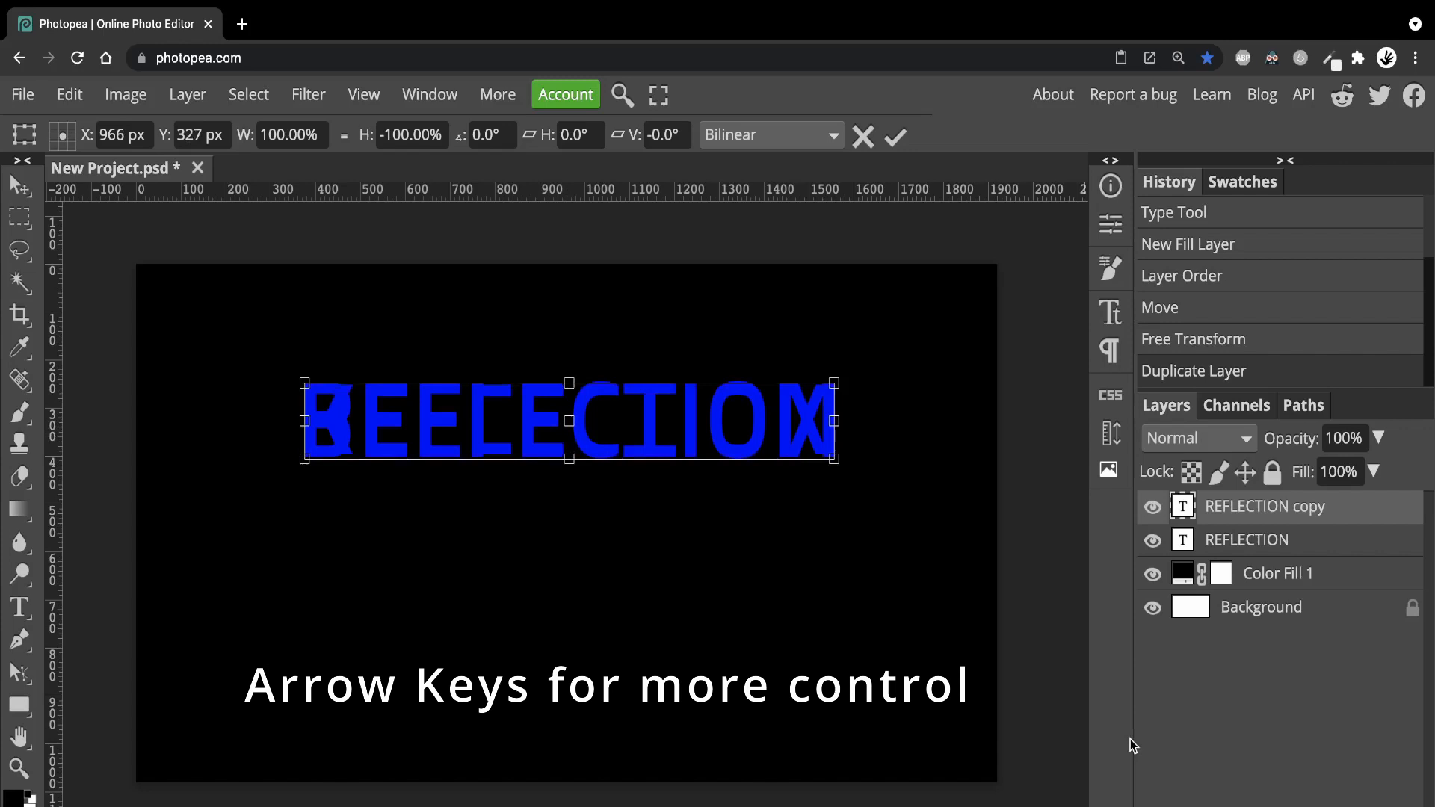
pyautogui.press('Down')
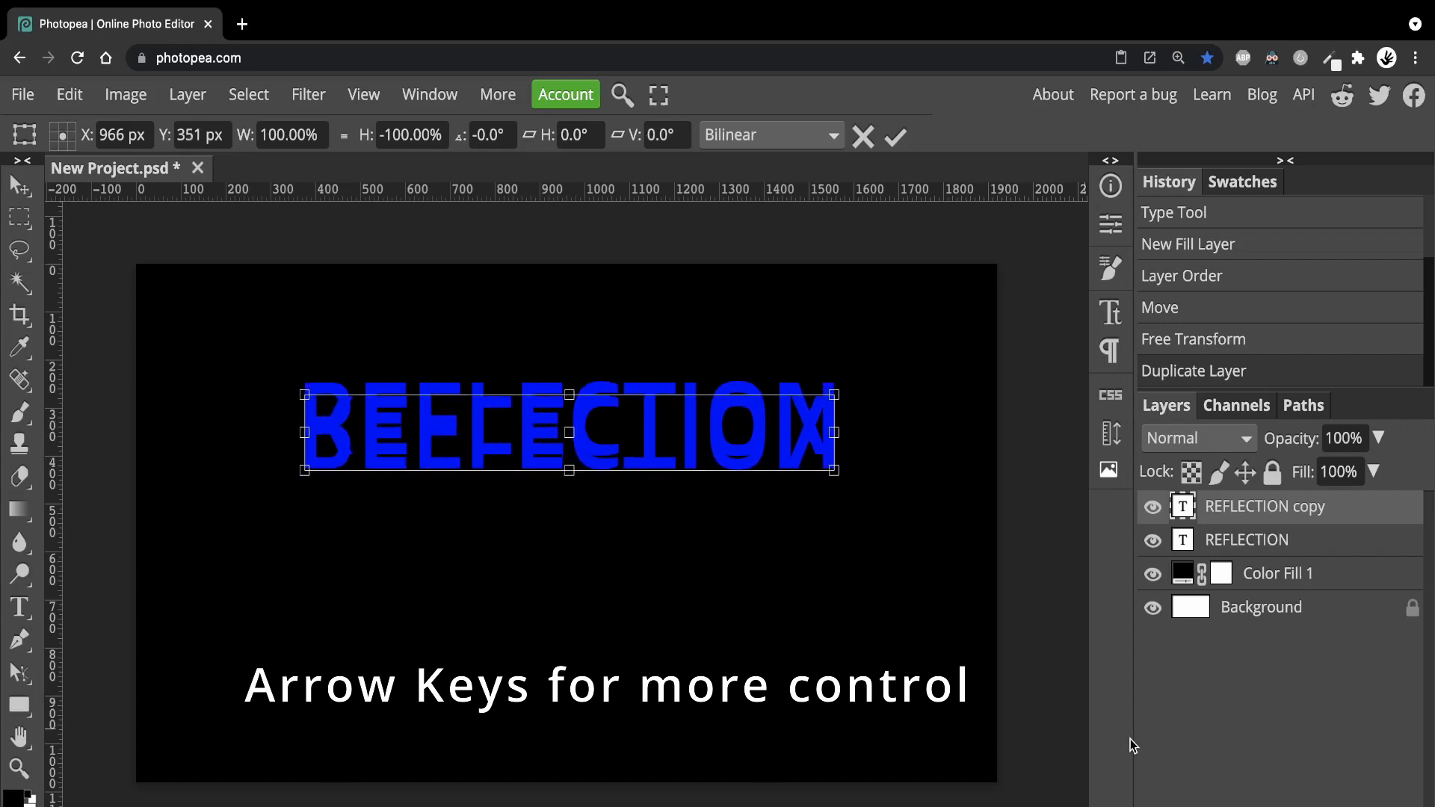
pyautogui.press('Down')
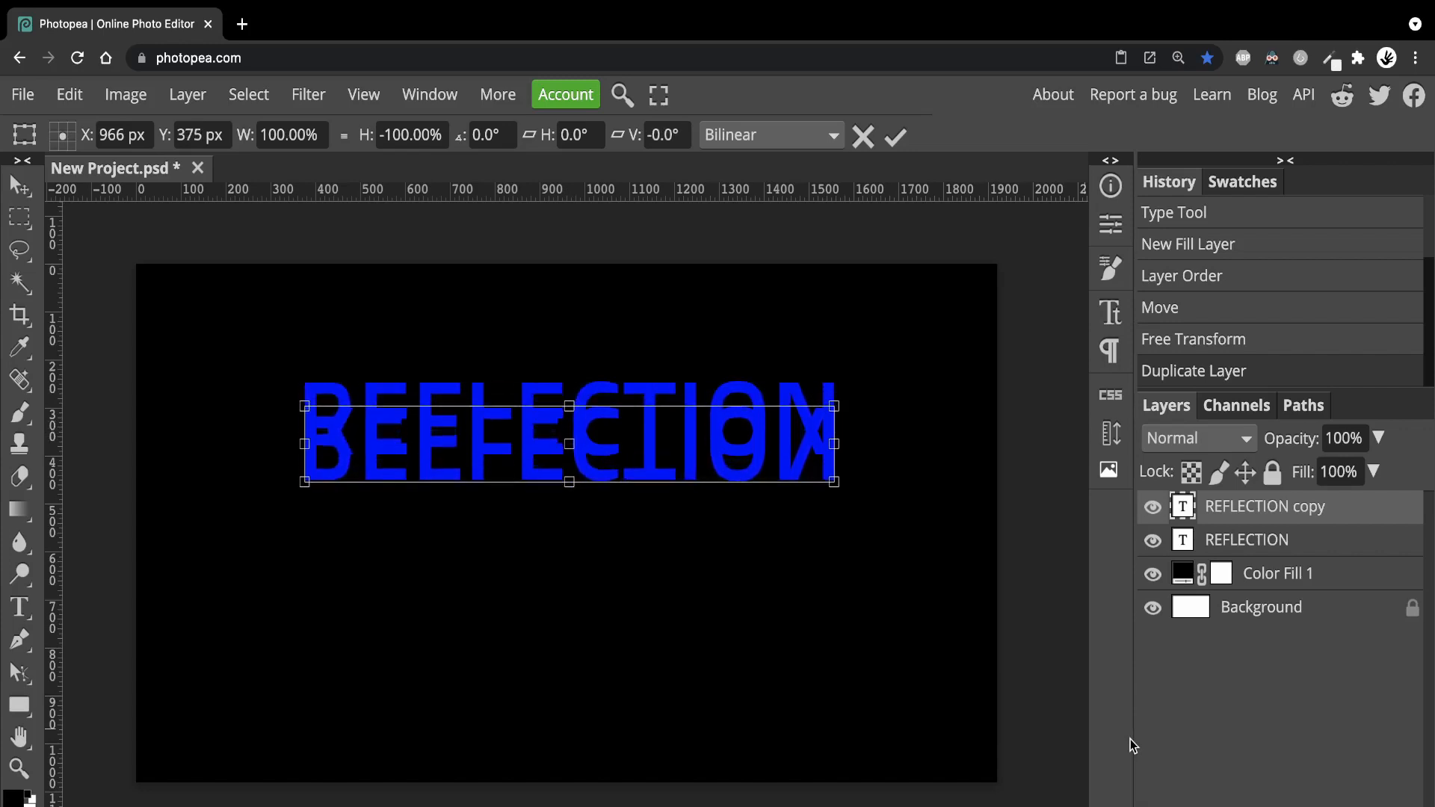
pyautogui.moveTo(566, 405); pyautogui.dragTo(565, 447)
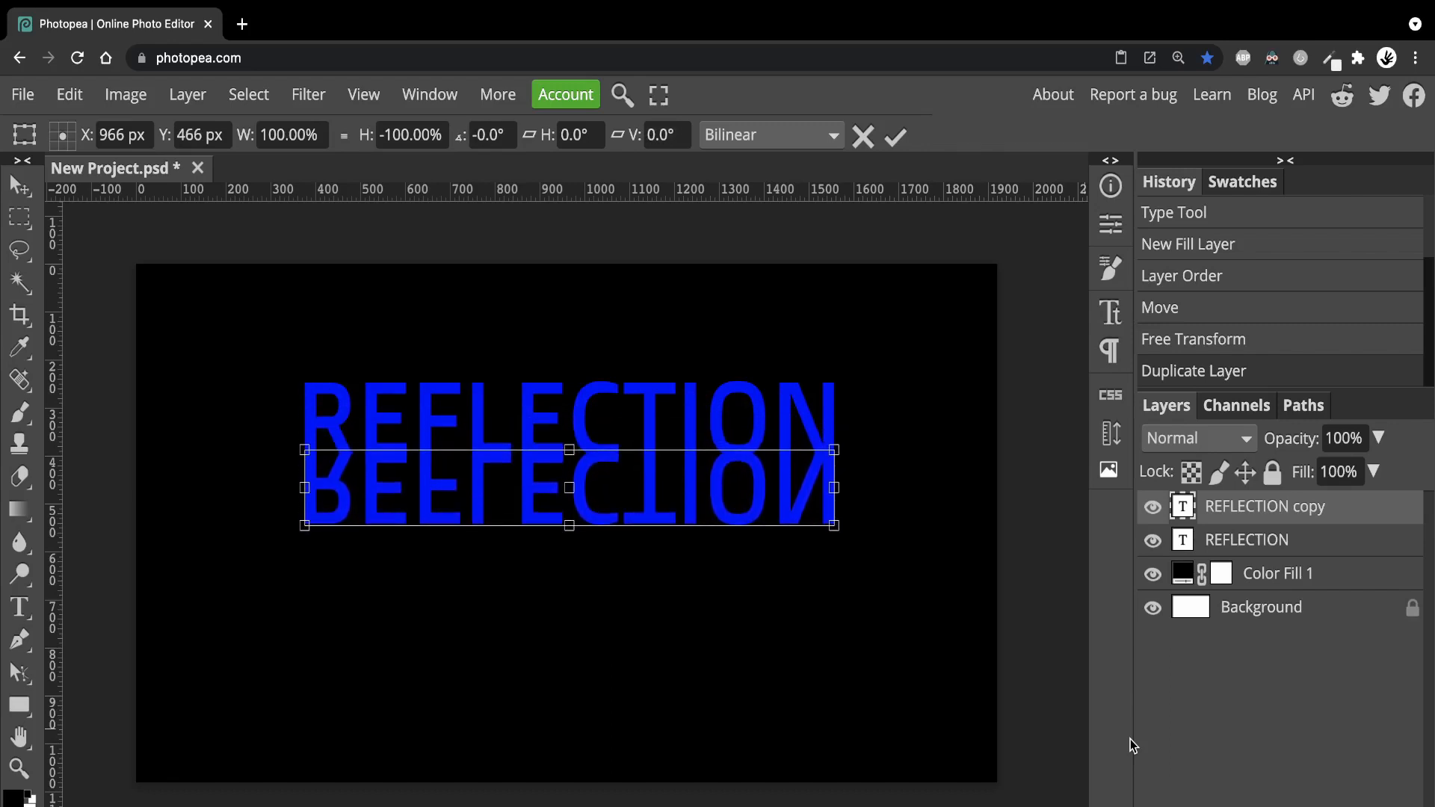
pyautogui.moveTo(567, 485); pyautogui.dragTo(567, 502)
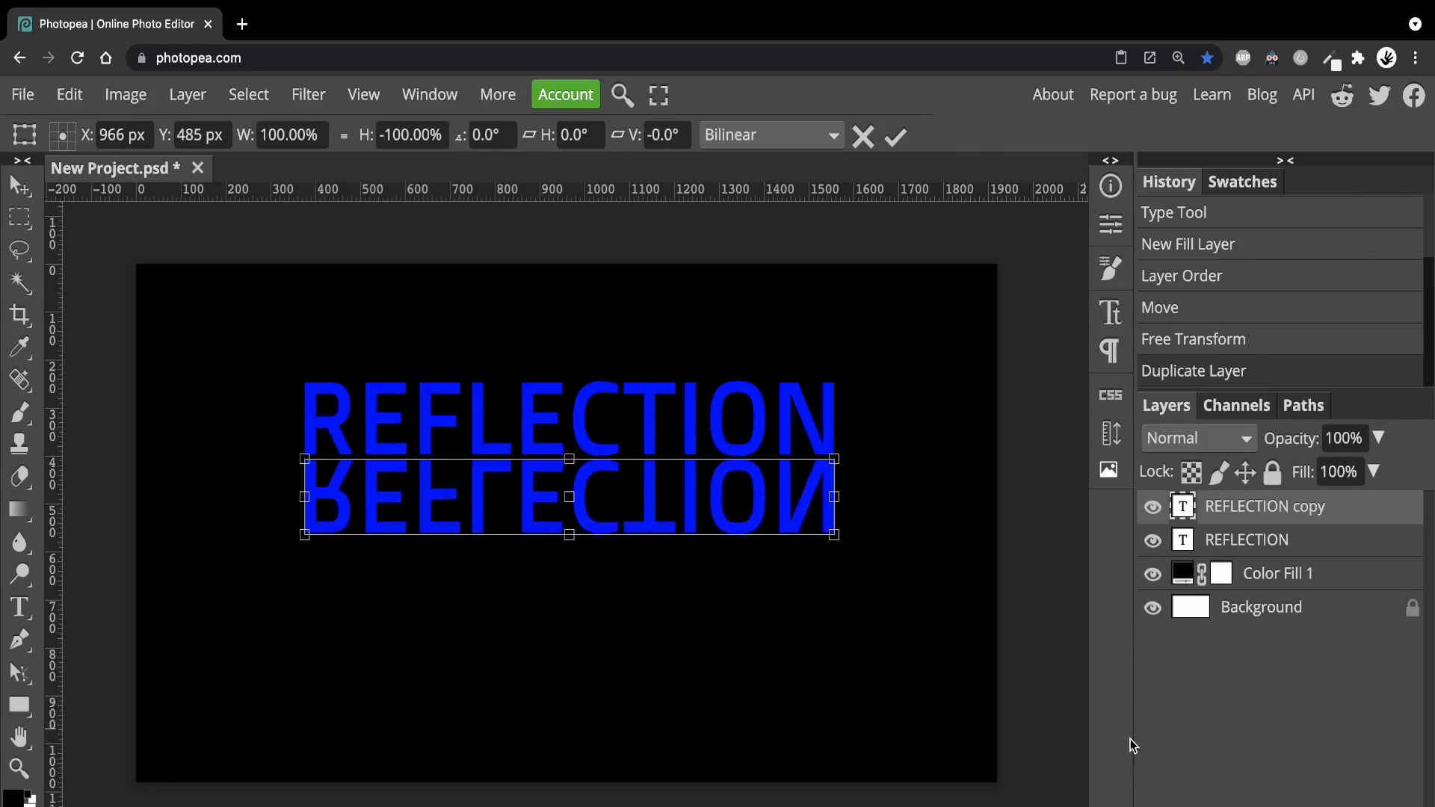
pyautogui.click(896, 136)
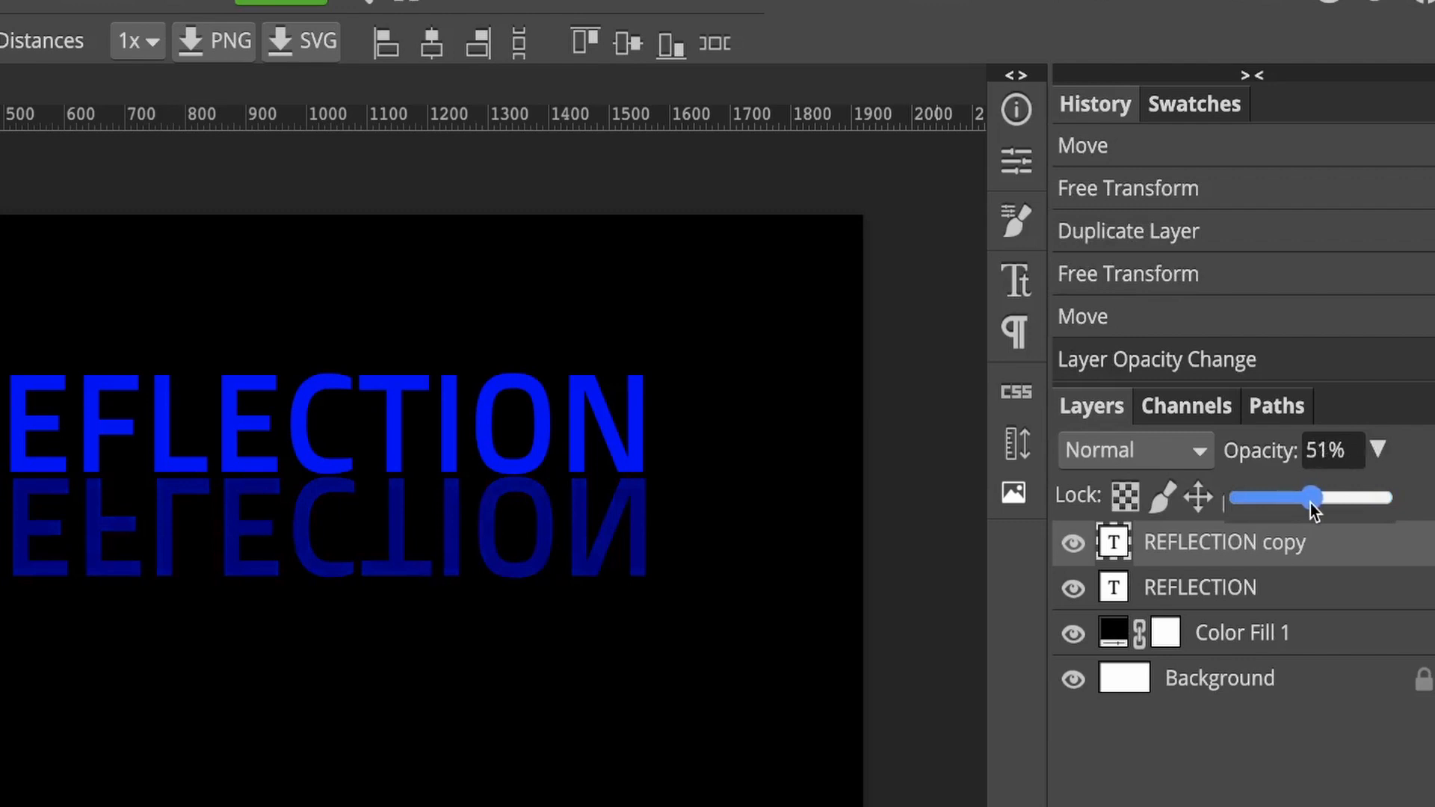
# - Lower the REFLECTION copy layer's opacity to about 50%
pyautogui.moveTo(1318, 497); pyautogui.dragTo(1305, 497)
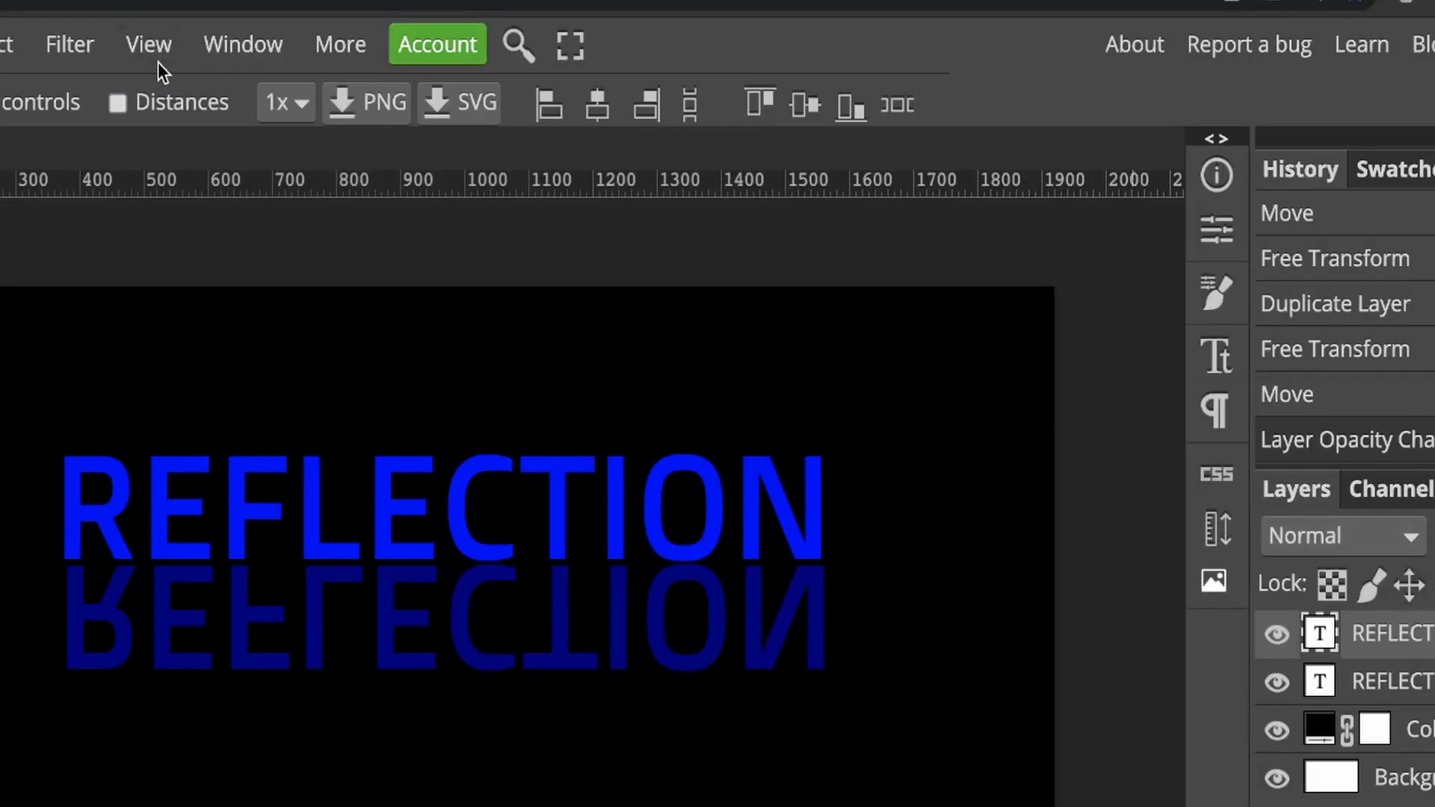
# - Apply Gaussian Blur at 2.7 px radius to the copy, rasterizing it
pyautogui.click(69, 44)
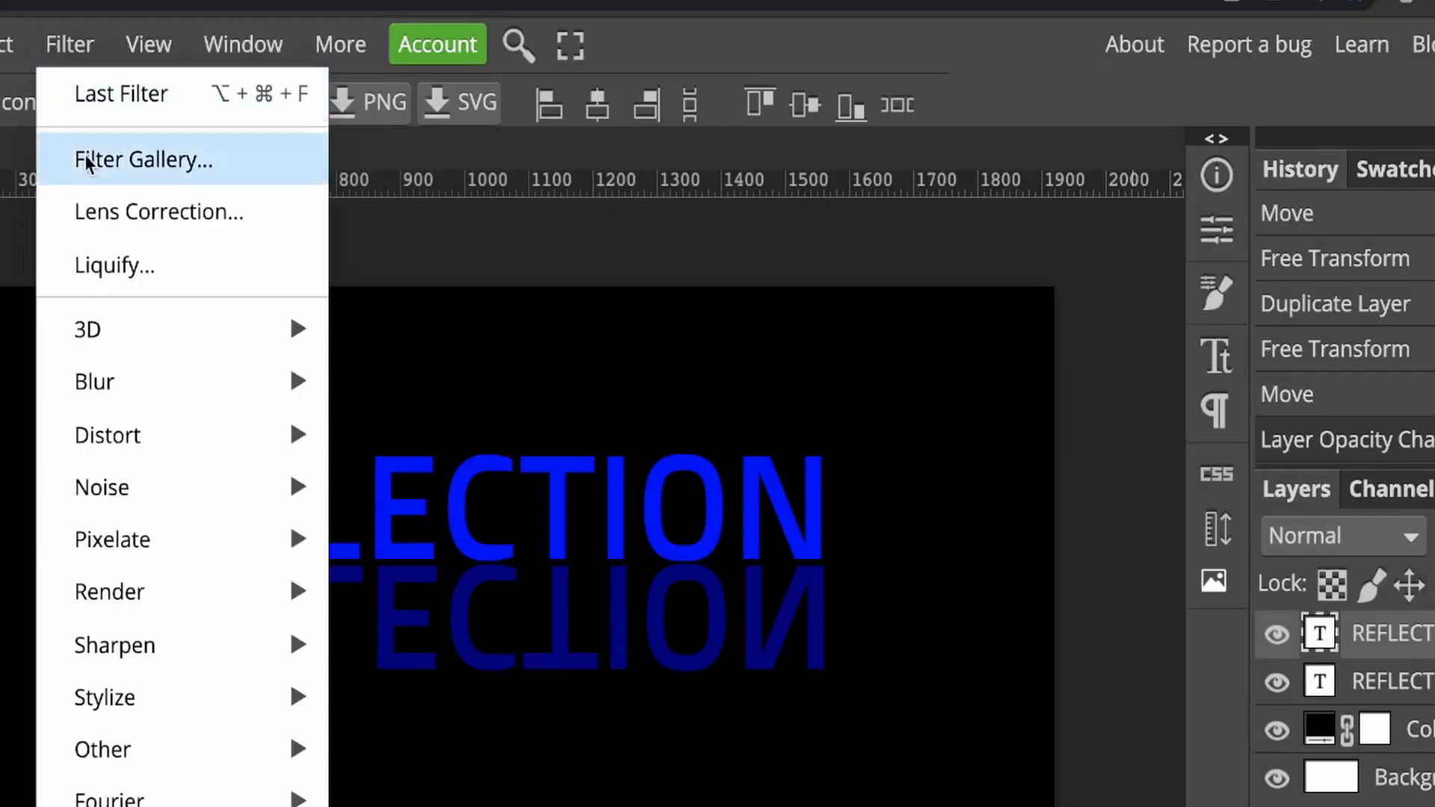
pyautogui.moveTo(94, 382)
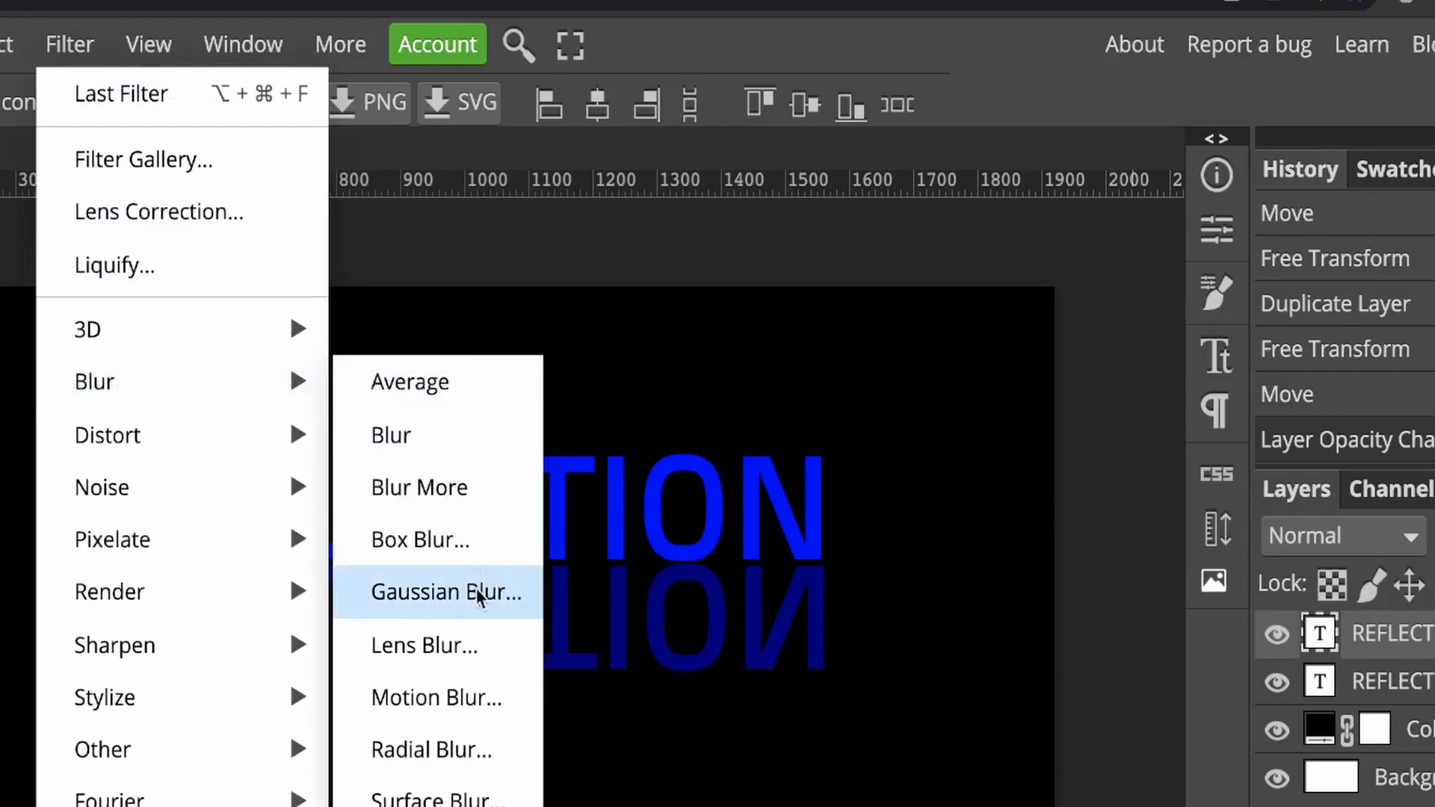
pyautogui.click(448, 592)
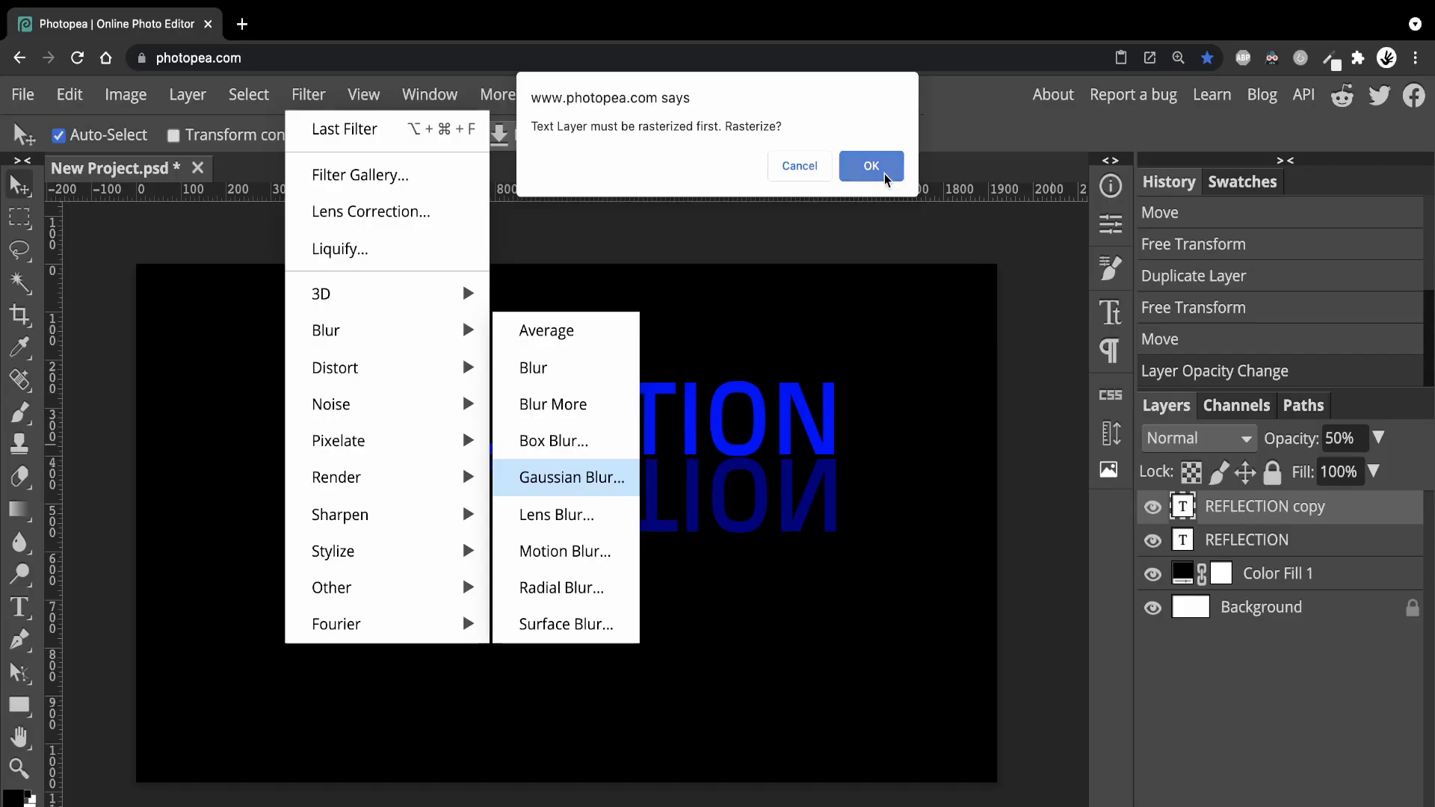
pyautogui.click(869, 166)
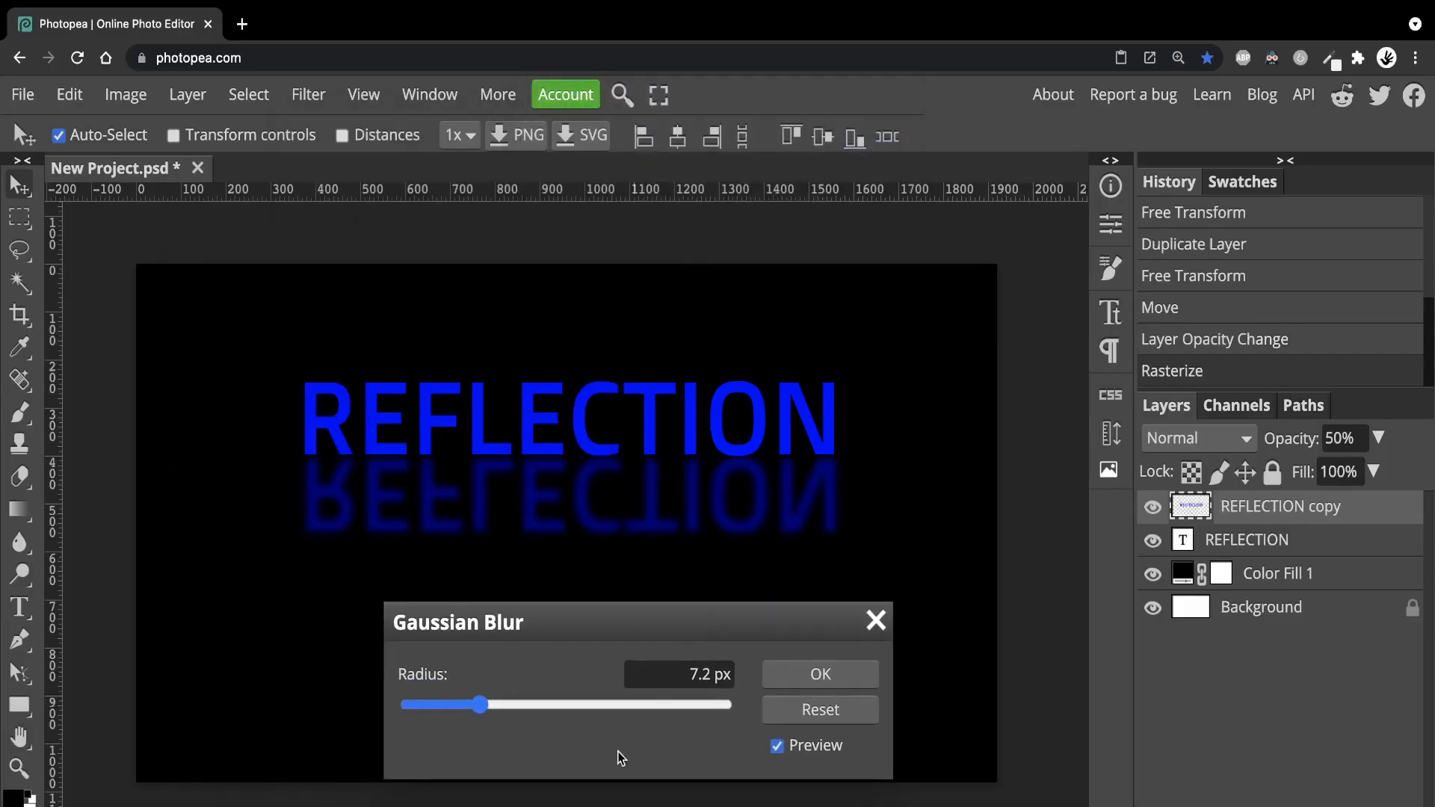
pyautogui.moveTo(480, 705); pyautogui.dragTo(445, 705)
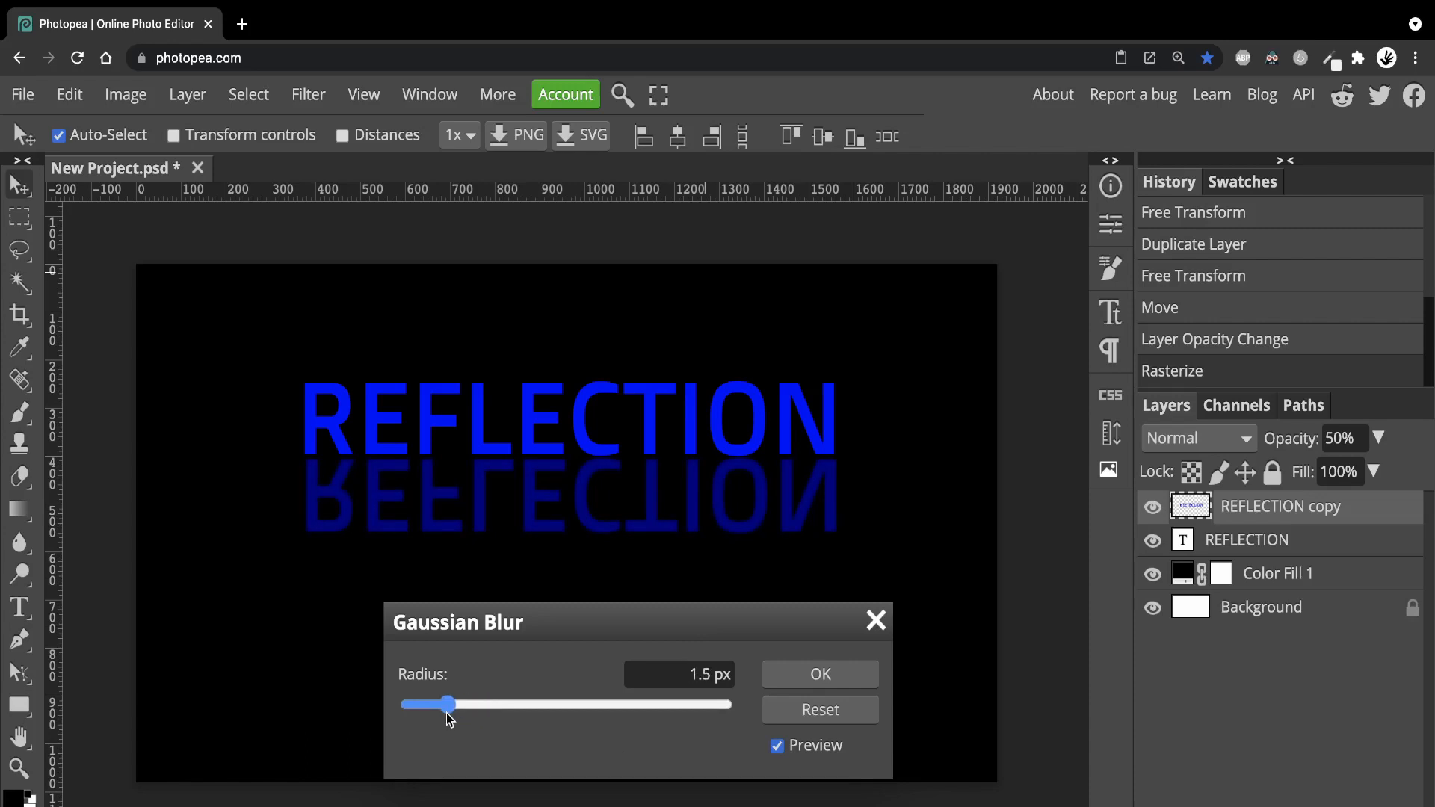
pyautogui.moveTo(442, 704); pyautogui.dragTo(460, 704)
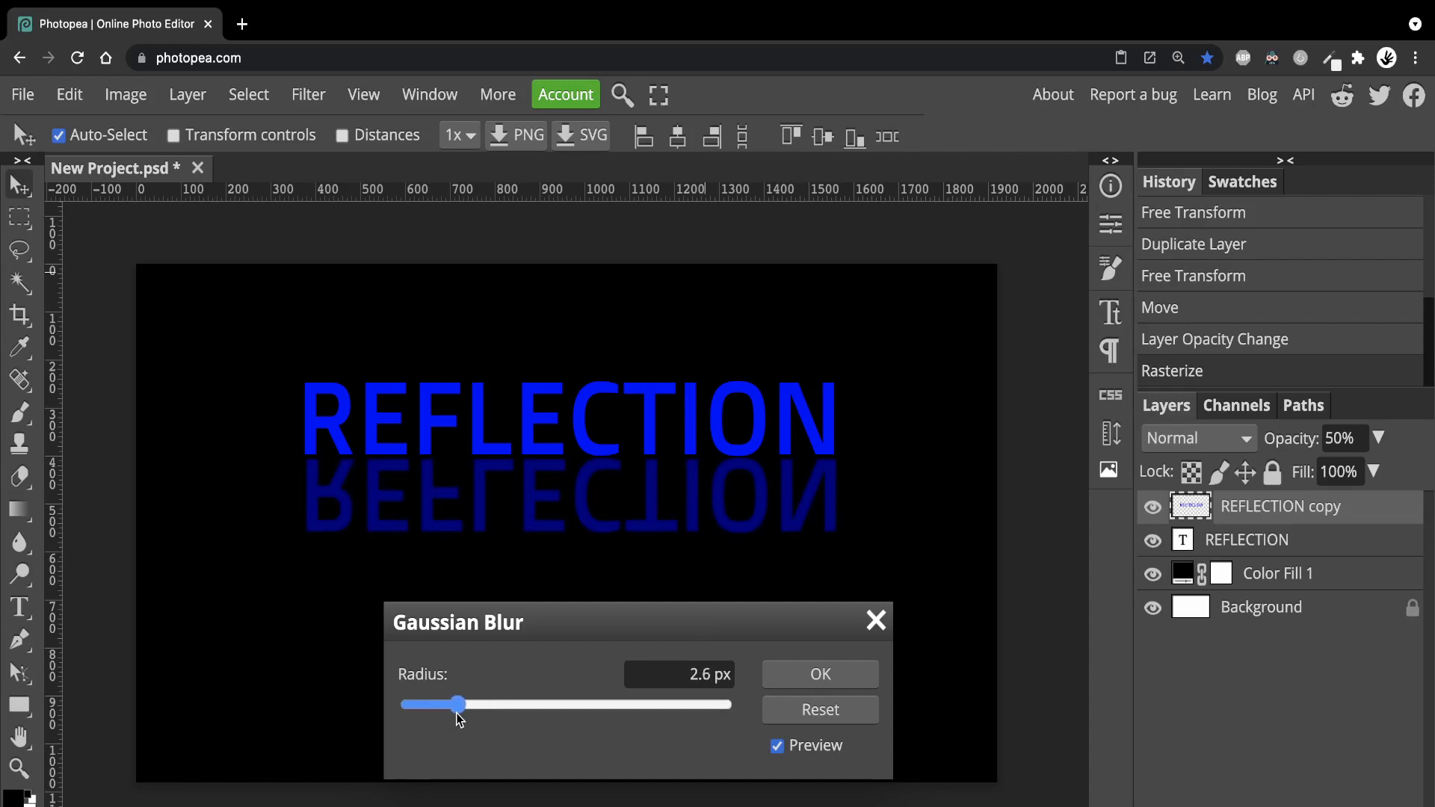
pyautogui.moveTo(456, 704); pyautogui.dragTo(460, 704)
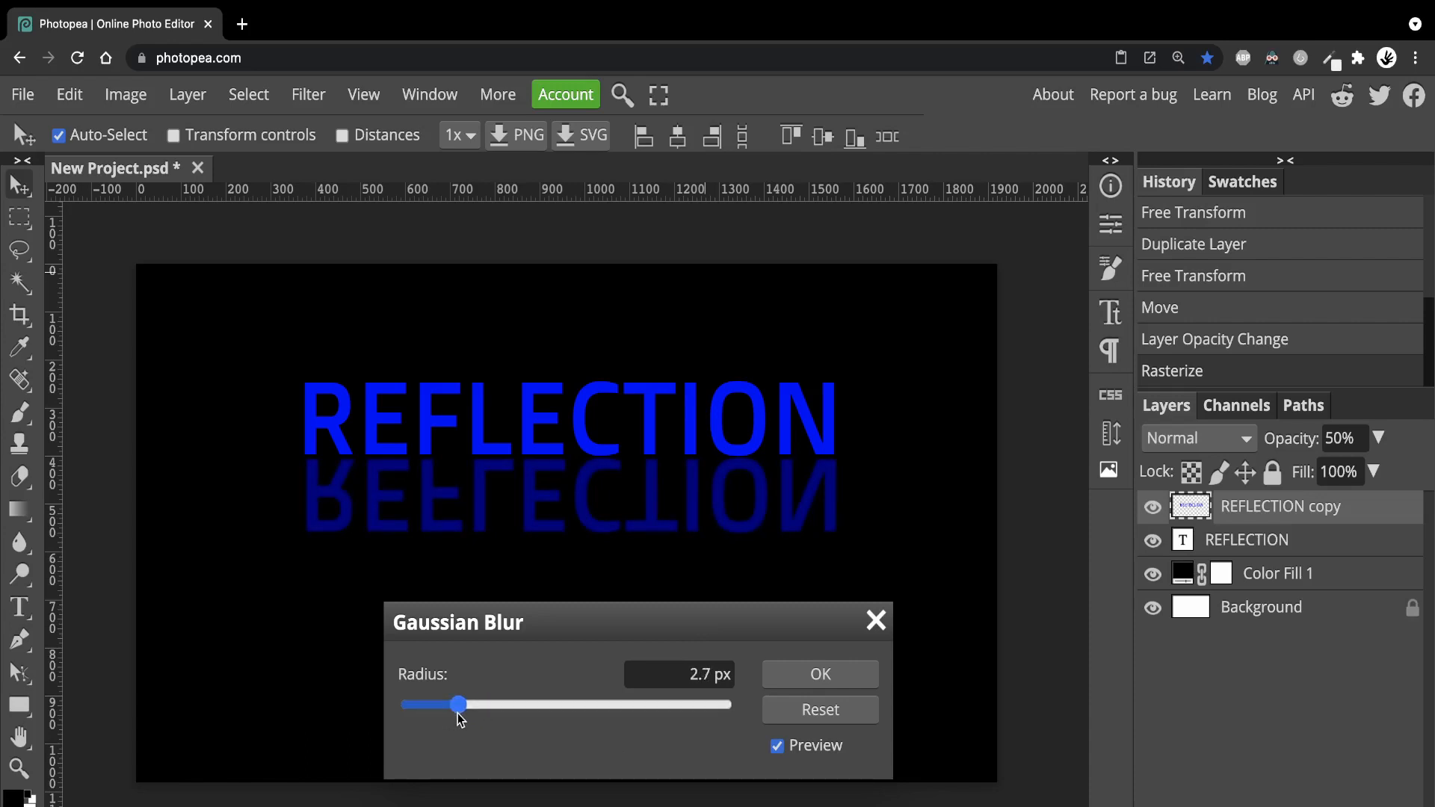
pyautogui.click(819, 674)
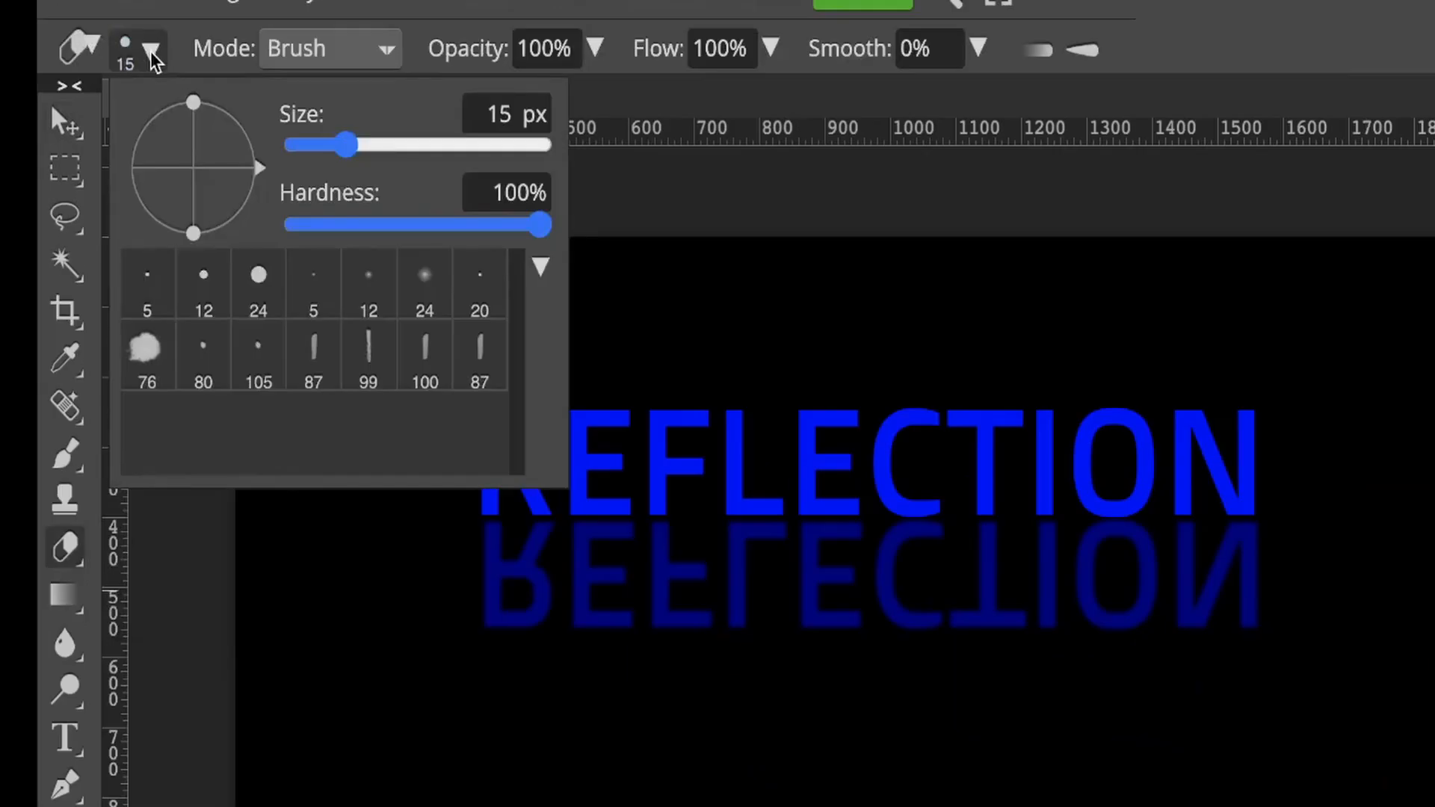
# - Set the eraser brush hardness to 0% and adjust its size
pyautogui.moveTo(540, 224); pyautogui.dragTo(284, 207)
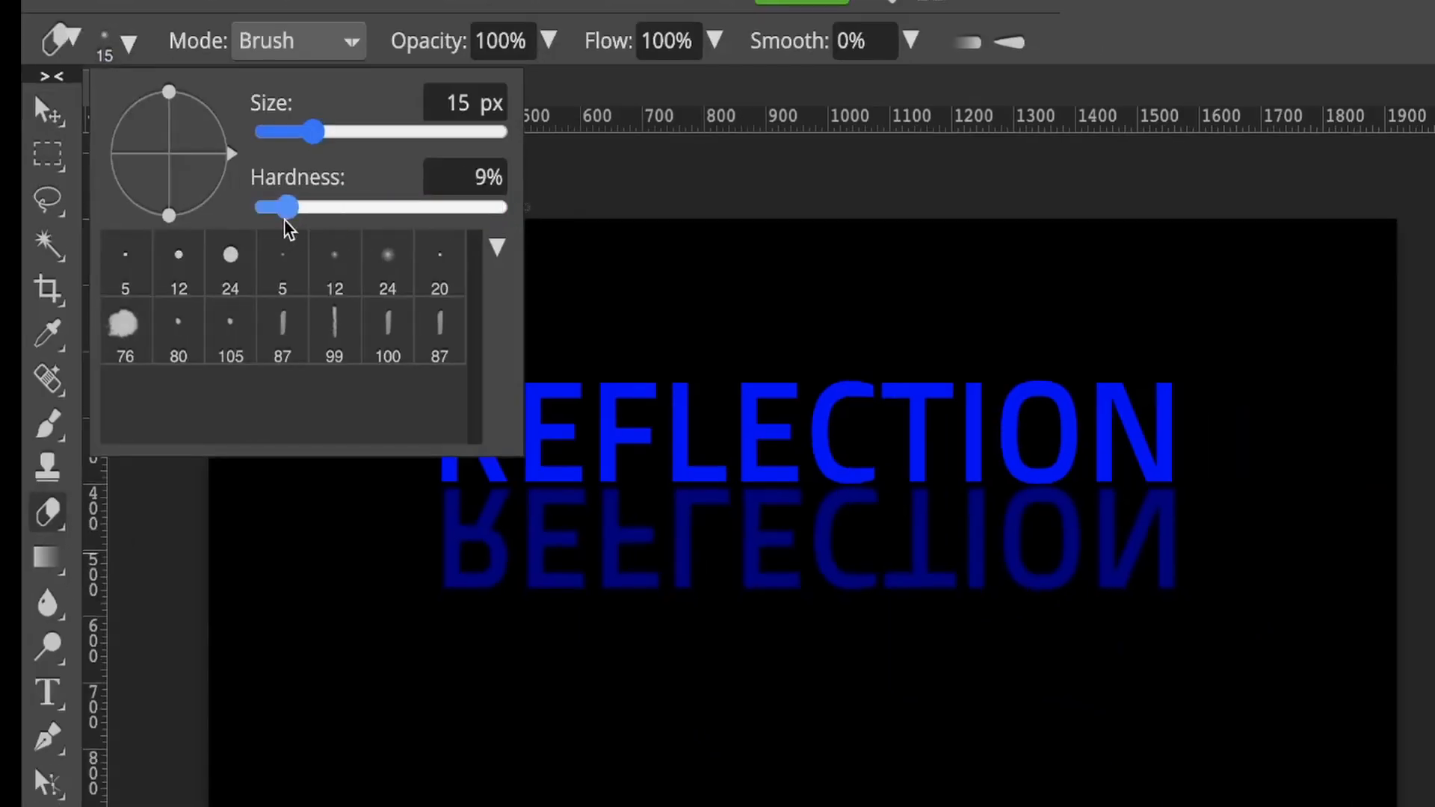
pyautogui.moveTo(278, 207); pyautogui.dragTo(266, 207)
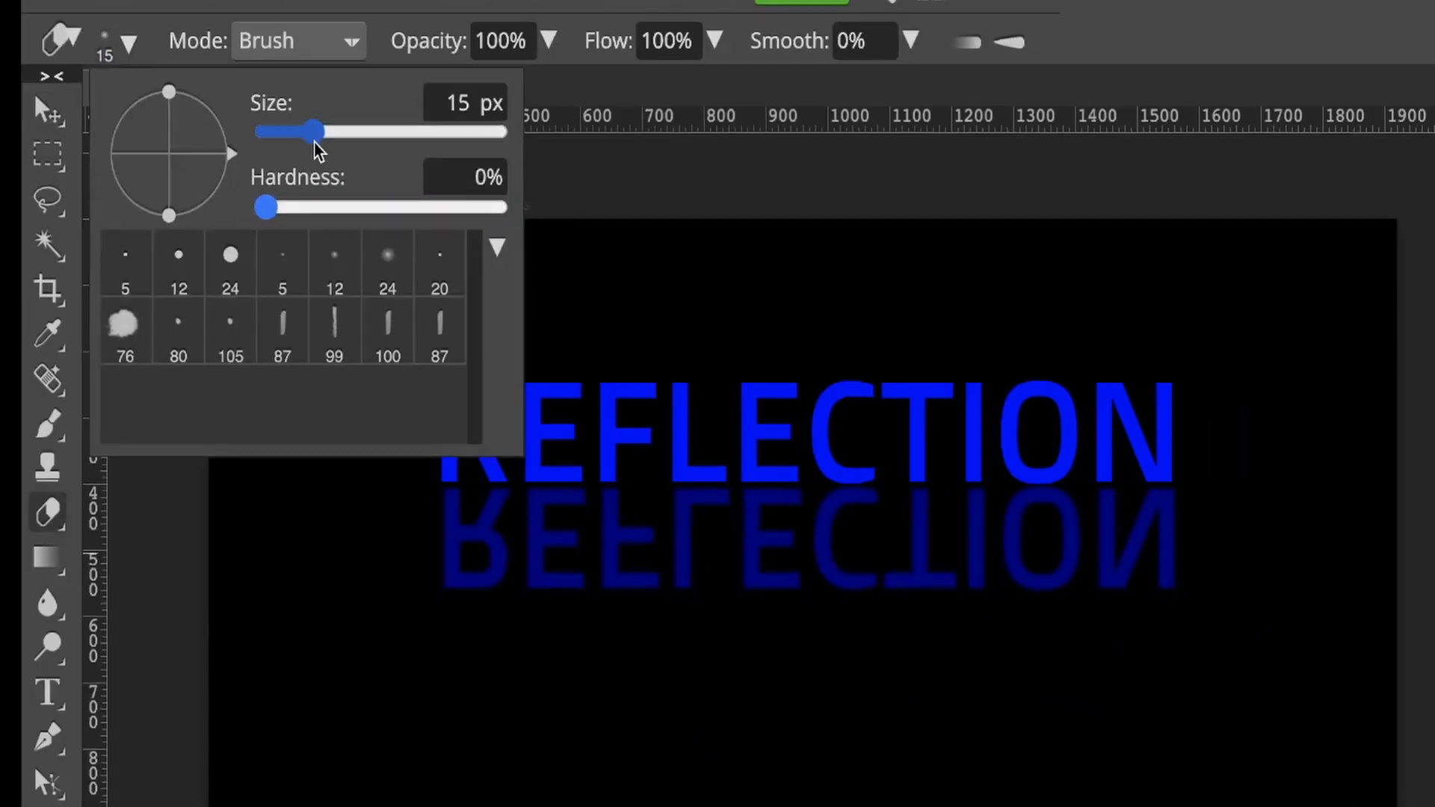
pyautogui.moveTo(316, 131); pyautogui.dragTo(343, 130)
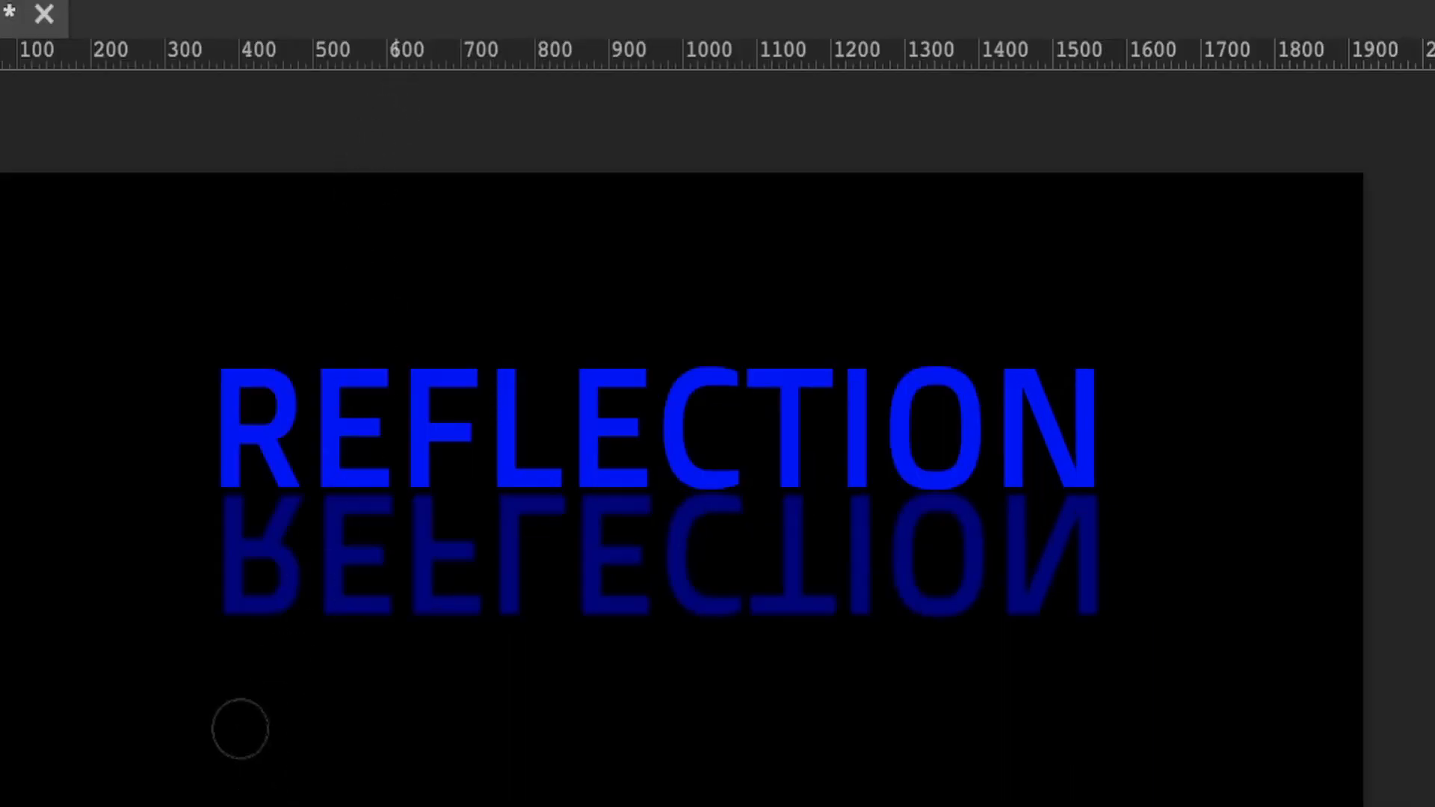
pyautogui.moveTo(226, 644)
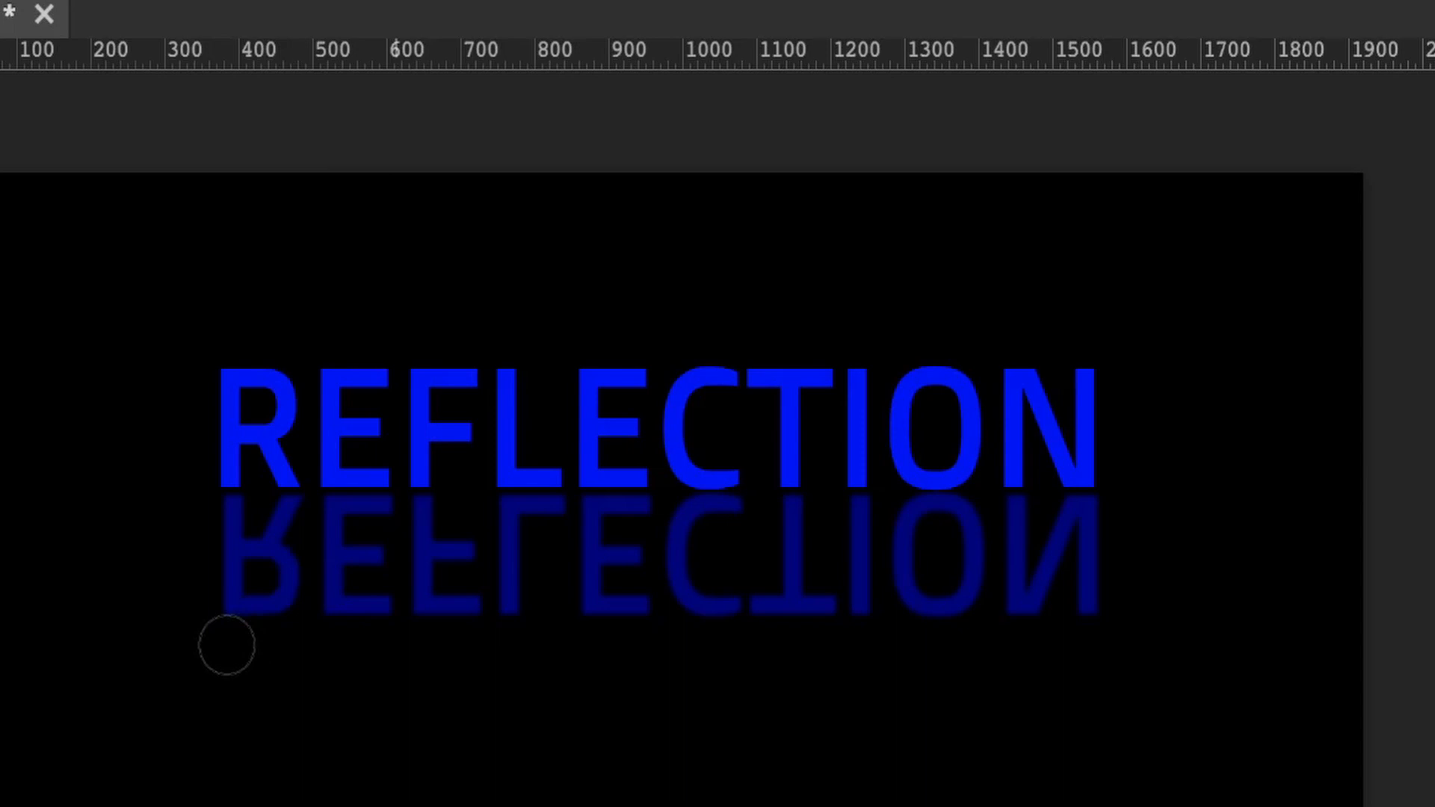